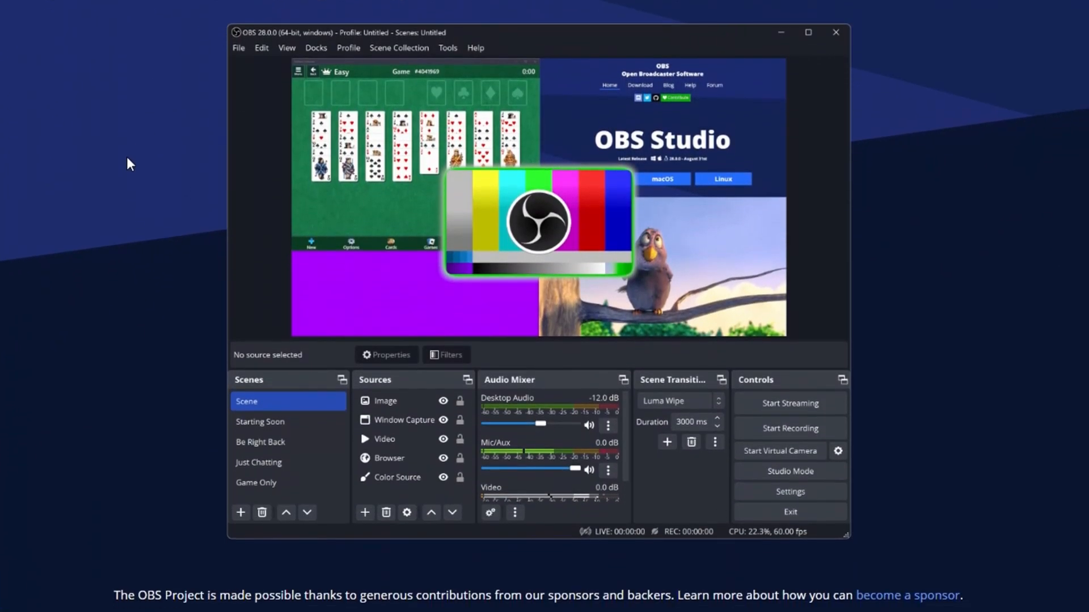
Scroll down the OBS Project website's OBS Studio overview.
{"action": "scroll", "scroll_direction": "down", "scroll_amount": 3}
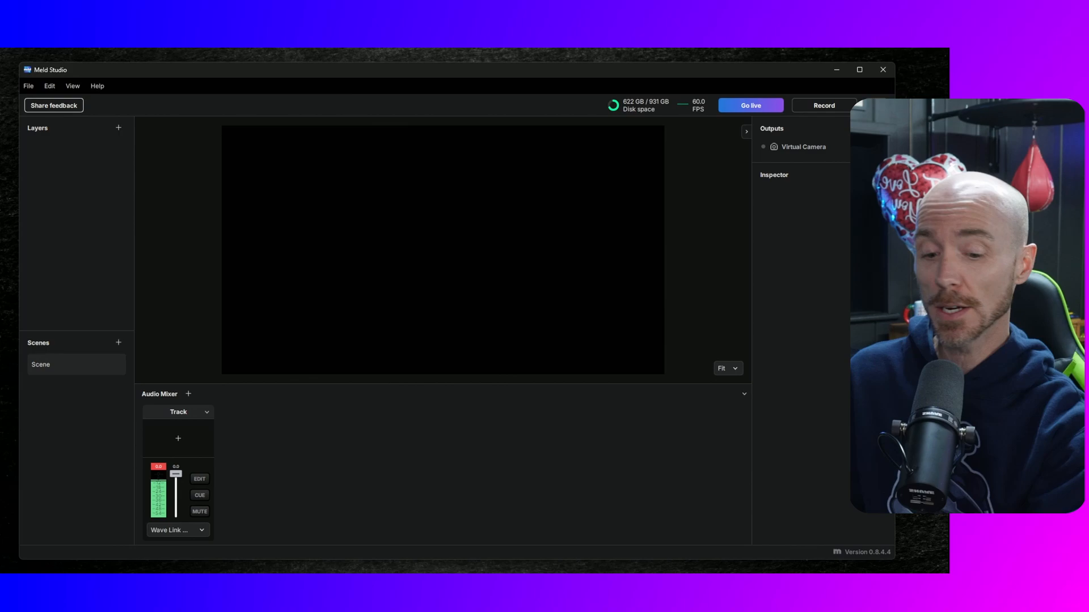
Add a new stream output in Preferences with Twitch as the platform.
{"action": "left_click", "coordinate": [29, 85]}
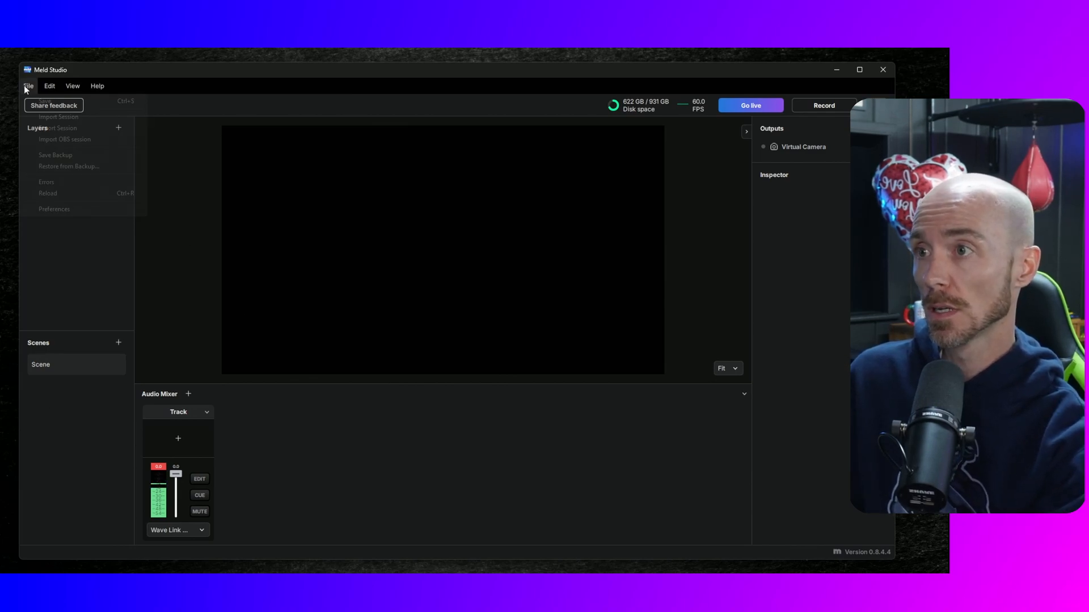
{"action": "left_click", "coordinate": [54, 209]}
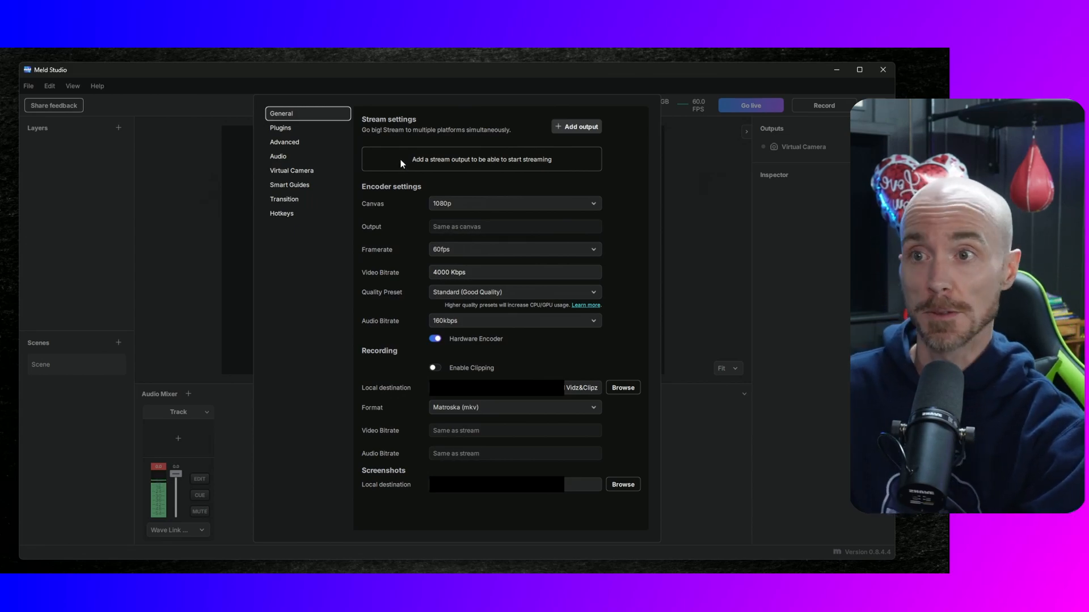
{"action": "left_click", "coordinate": [576, 126]}
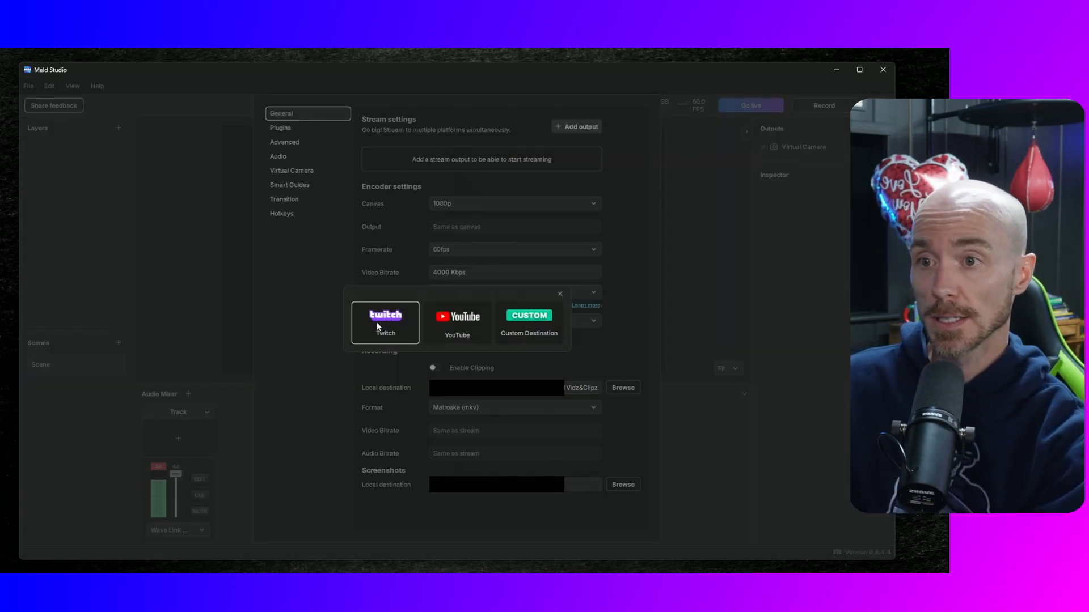
{"action": "left_click", "coordinate": [385, 321]}
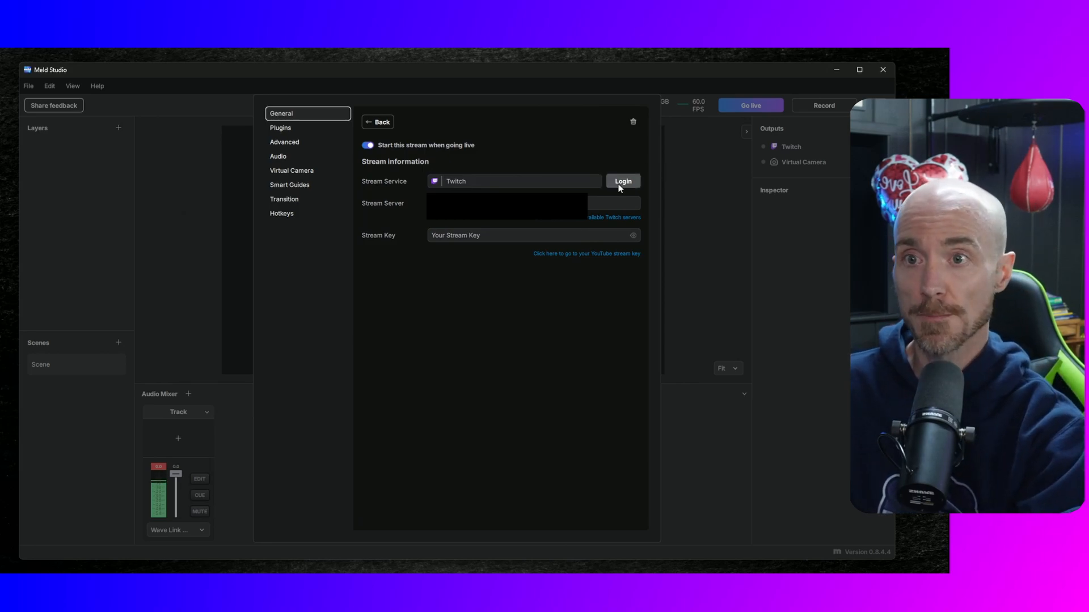
{"action": "left_click", "coordinate": [623, 181]}
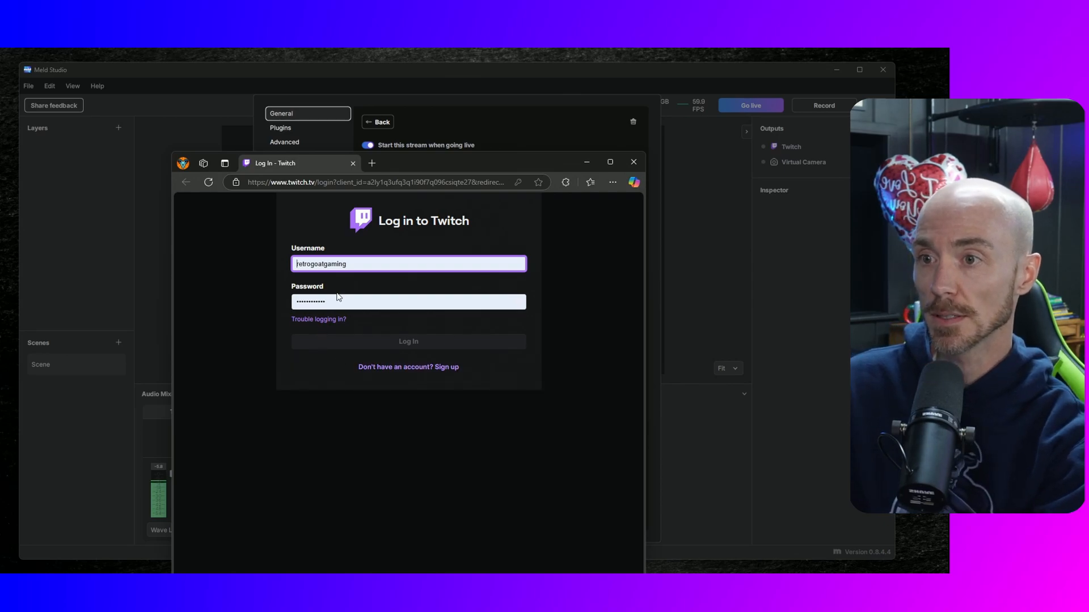
{"action": "left_click", "coordinate": [408, 342]}
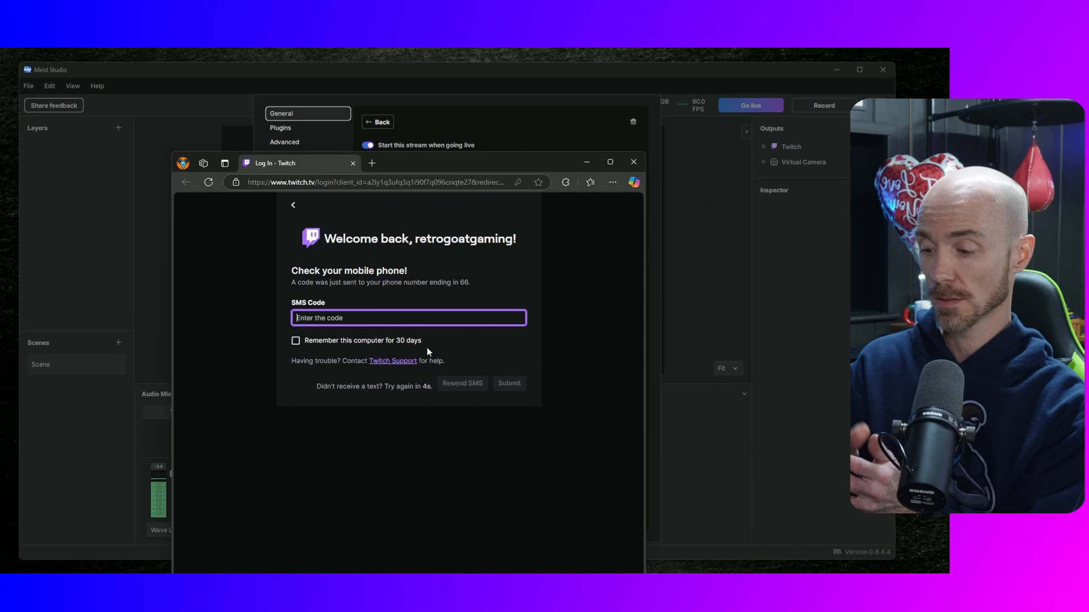
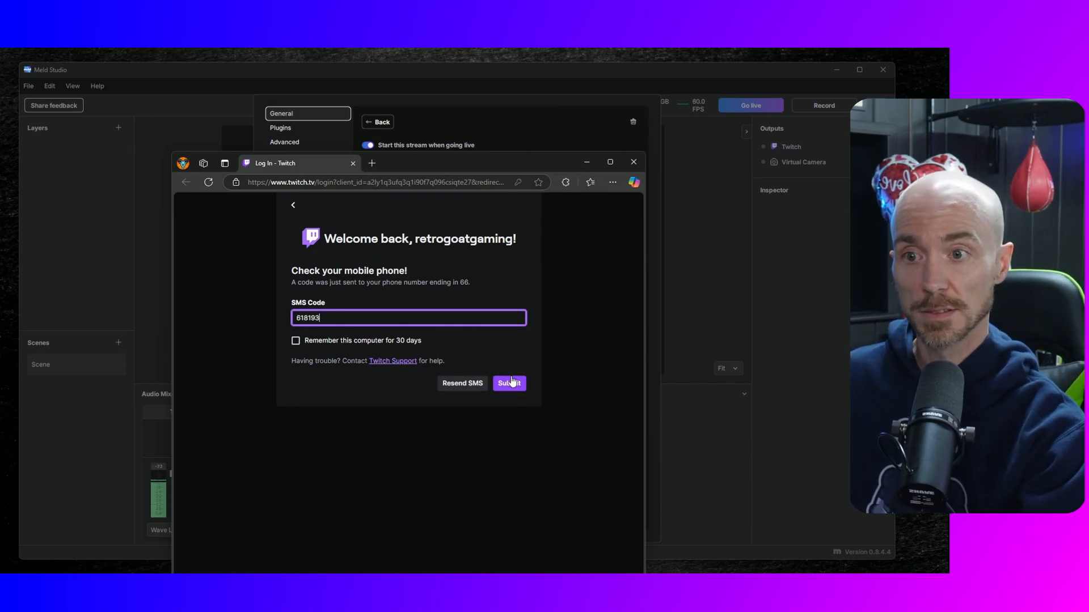
{"action": "left_click", "coordinate": [509, 382]}
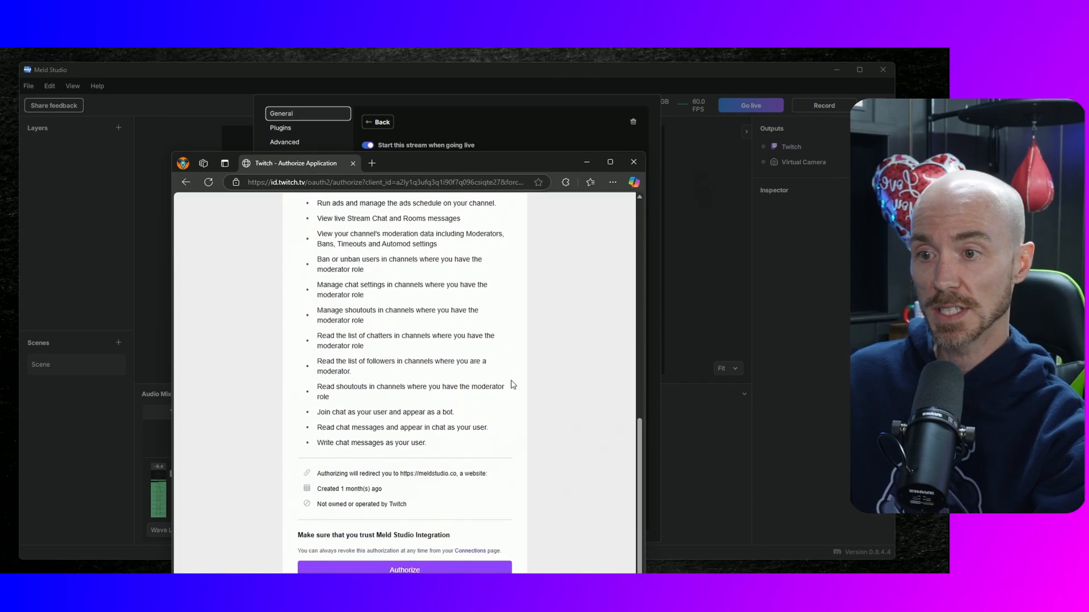
Authorize the Meld Studio integration and hand the login back to Meld.
{"action": "scroll", "scroll_direction": "down", "scroll_amount": 3}
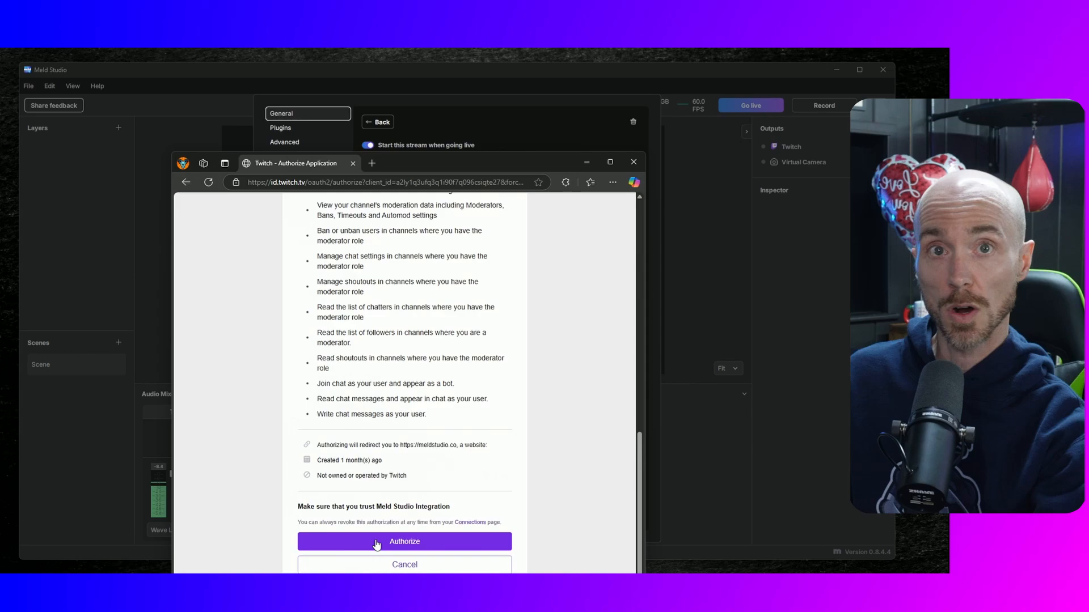
{"action": "left_click", "coordinate": [403, 542]}
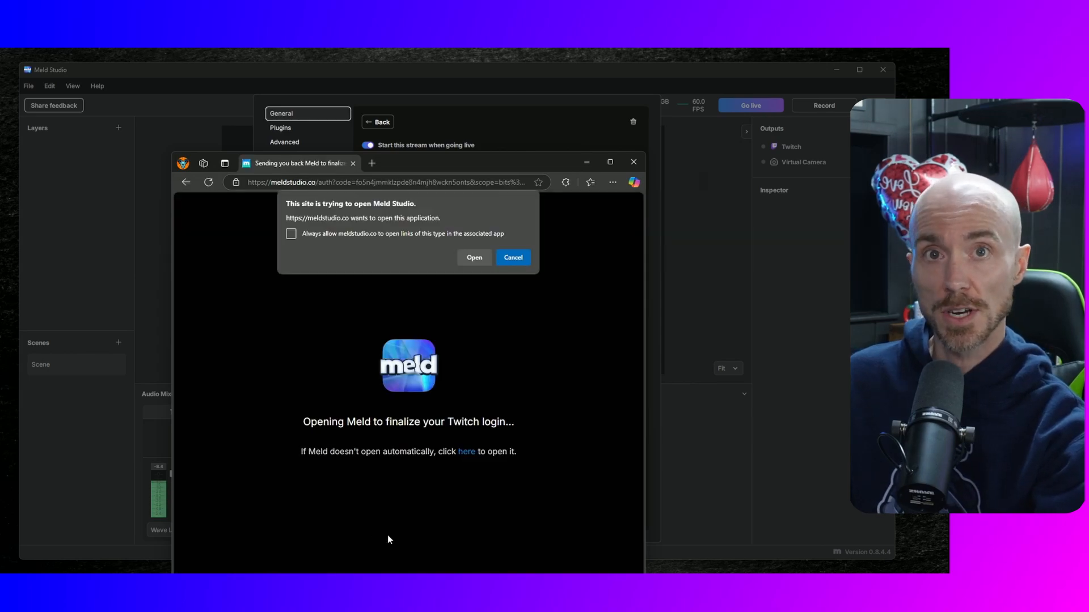
{"action": "left_click", "coordinate": [474, 257]}
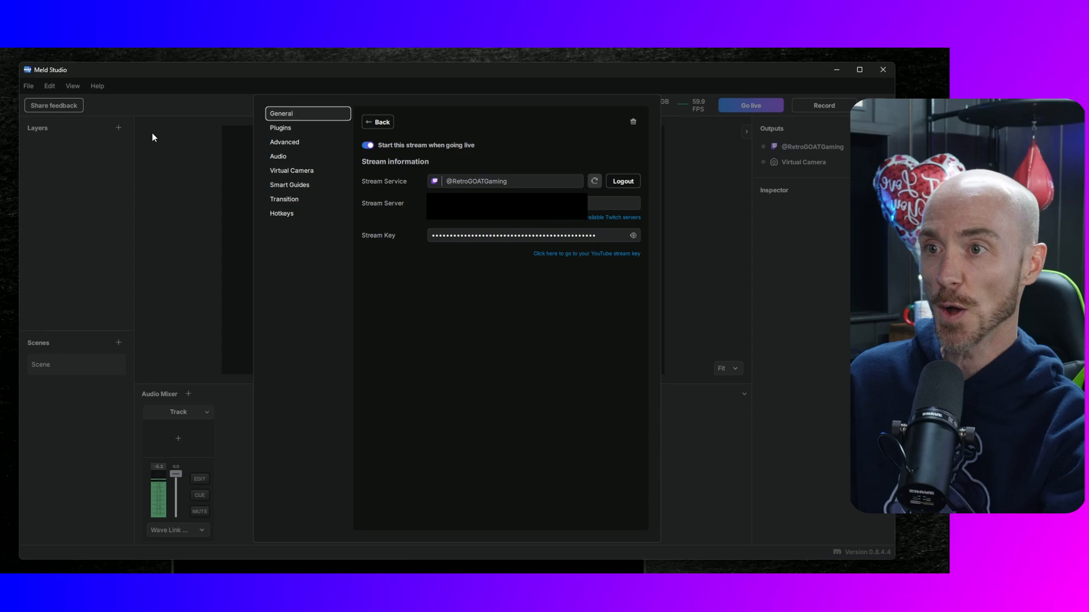
Return from the Twitch output to the overall stream settings.
{"action": "left_click", "coordinate": [378, 123]}
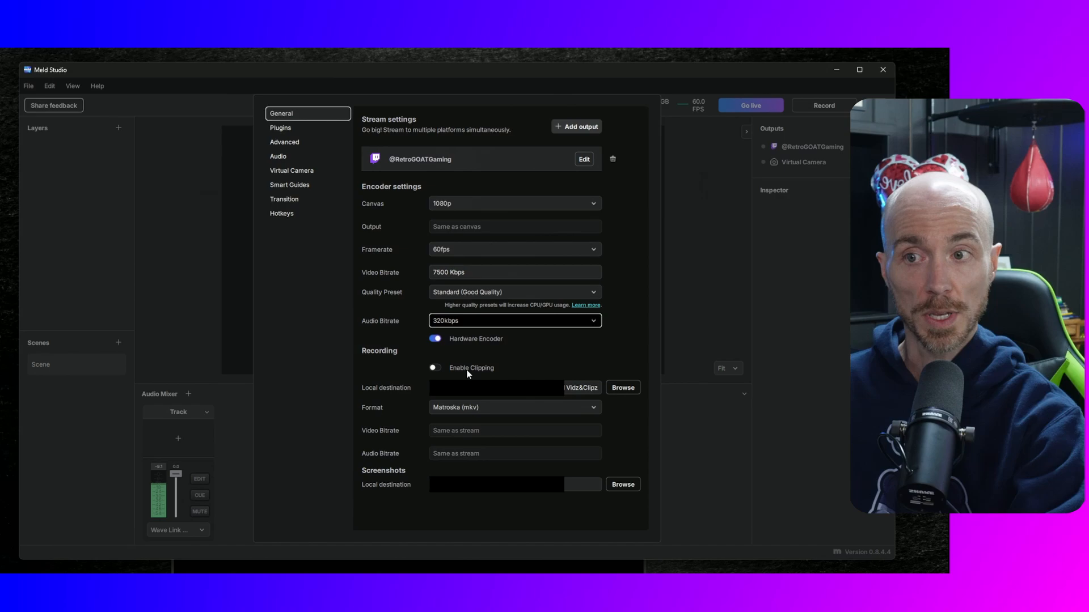
{"action": "mouse_move", "coordinate": [409, 341]}
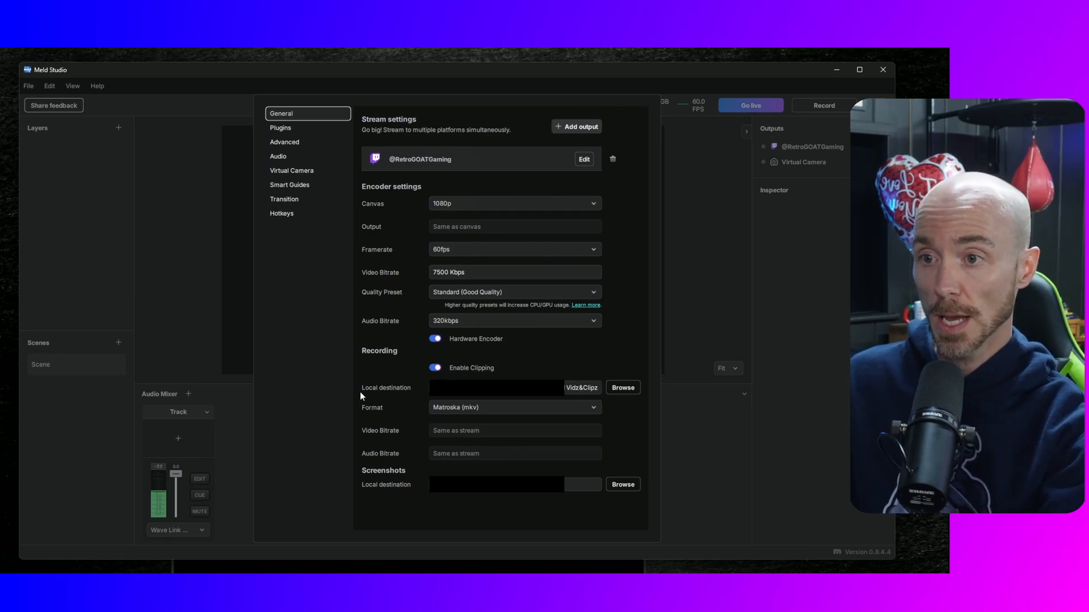
{"action": "mouse_move", "coordinate": [417, 389]}
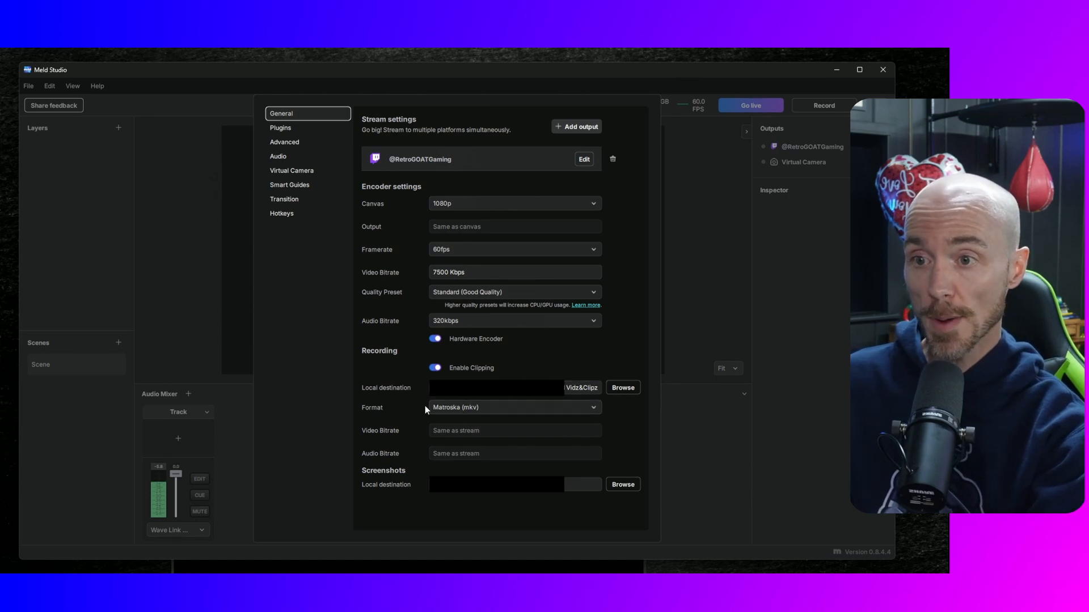
{"action": "mouse_move", "coordinate": [623, 388]}
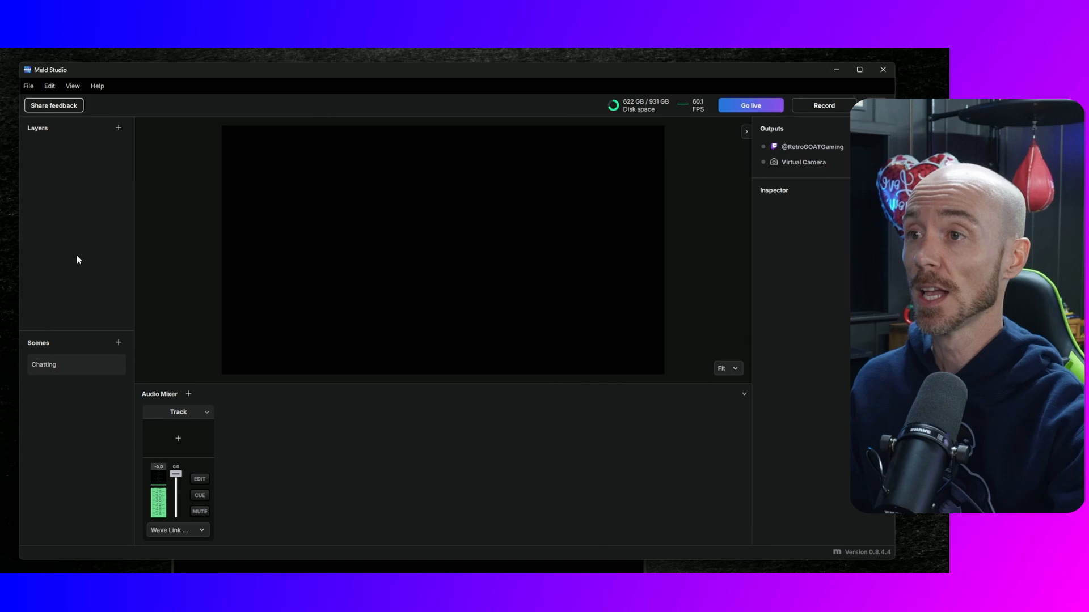
Add a Video device layer capturing the Elgato Facecam Pro to the Chatting scene.
{"action": "left_click", "coordinate": [118, 128]}
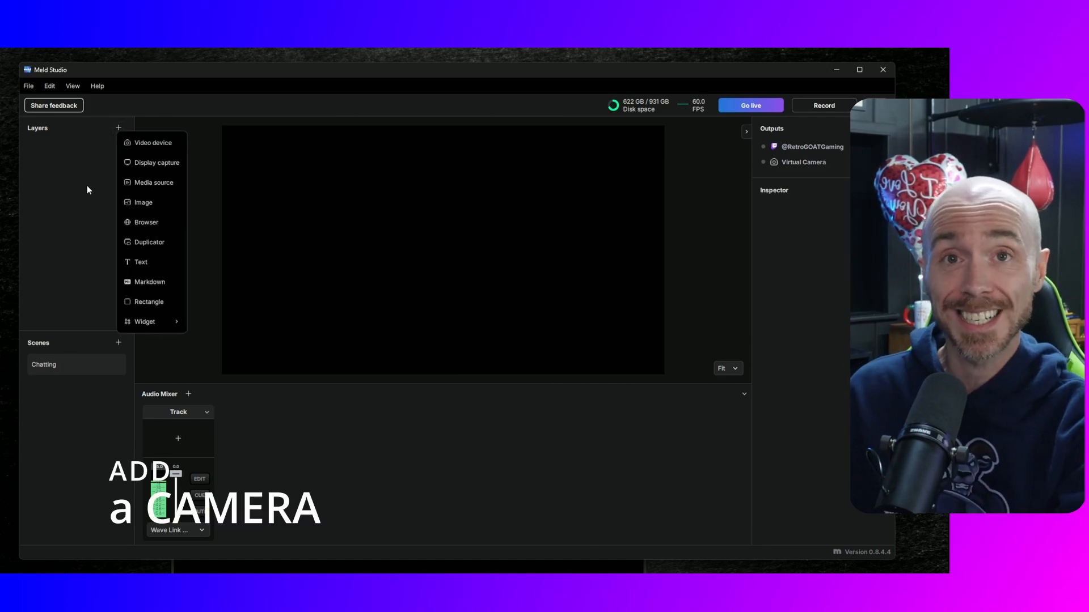
{"action": "mouse_move", "coordinate": [151, 143]}
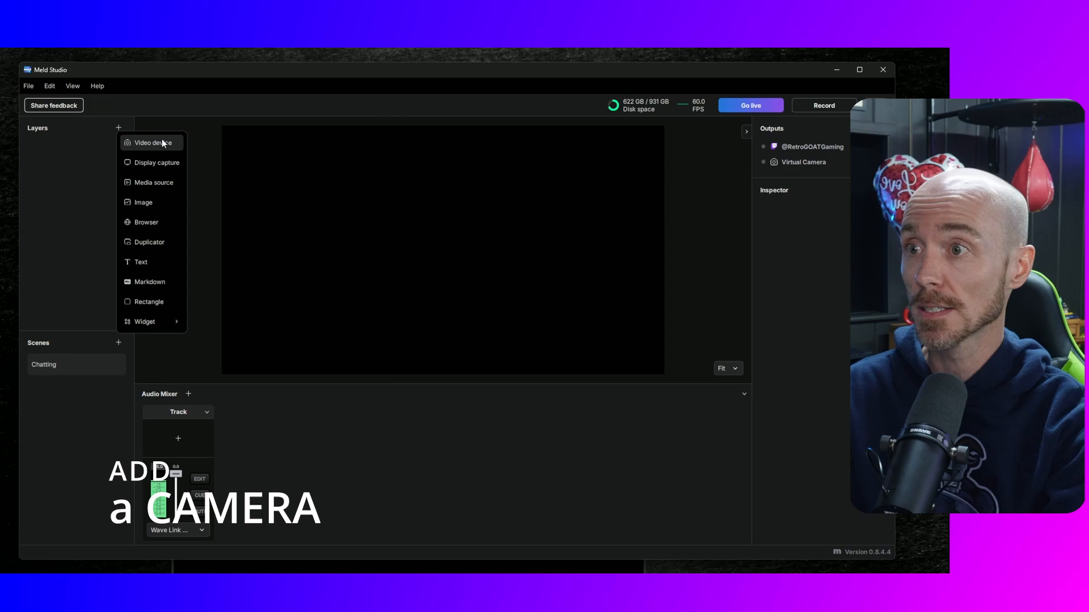
{"action": "left_click", "coordinate": [150, 143]}
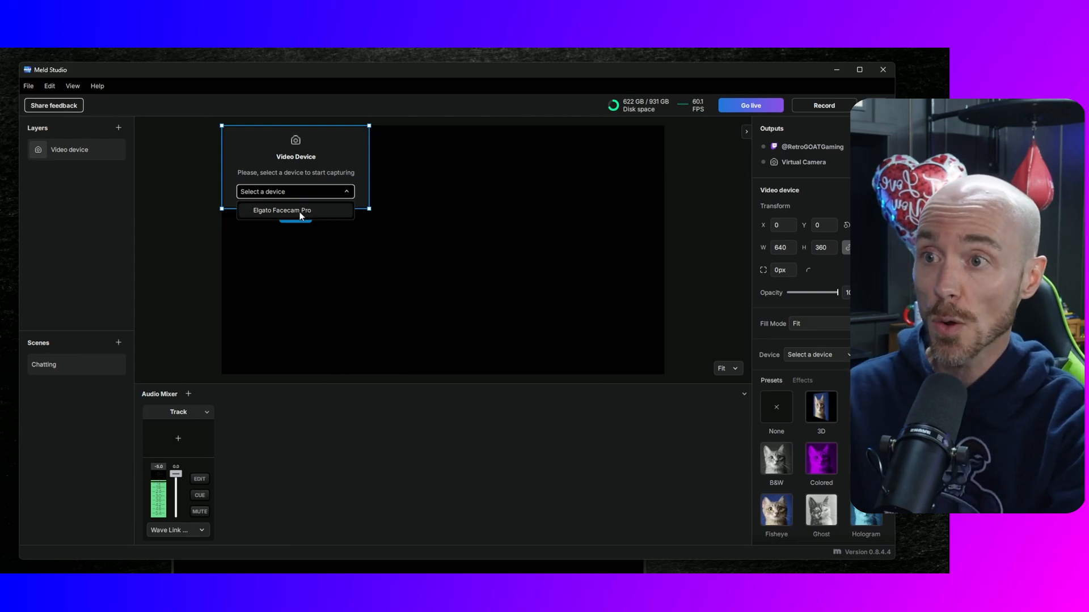
{"action": "left_click", "coordinate": [281, 211]}
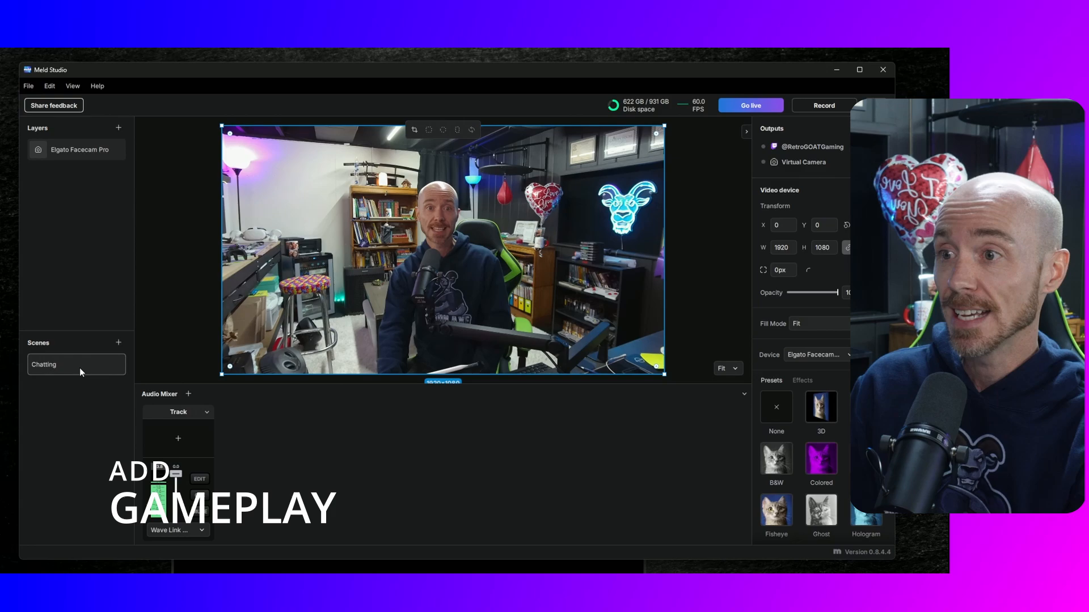
Create a second scene, rename it Game and make it the scene being edited.
{"action": "left_click", "coordinate": [118, 342]}
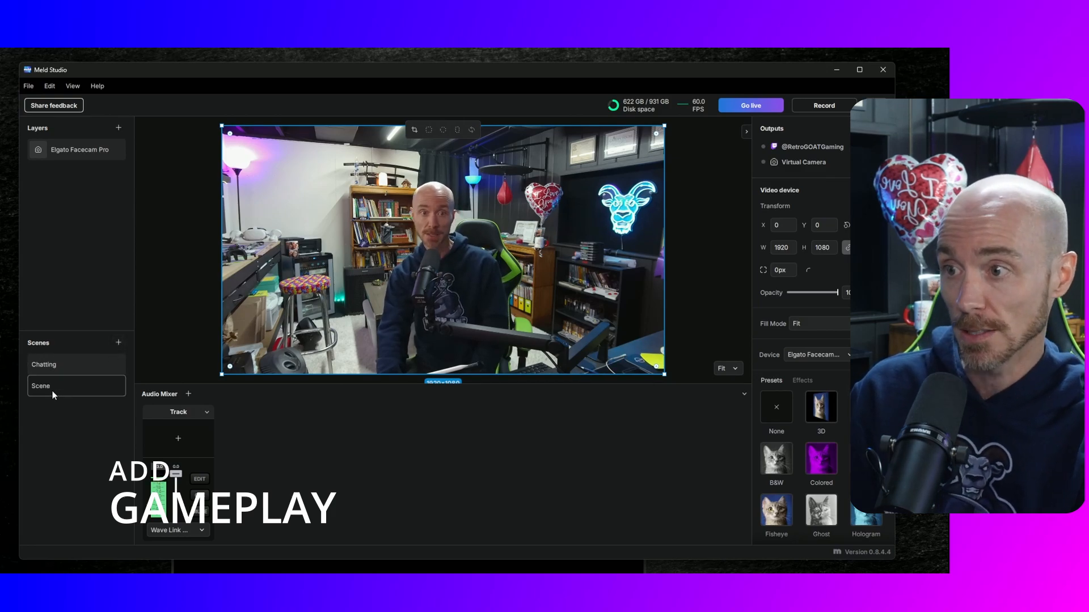
{"action": "right_click", "coordinate": [41, 386]}
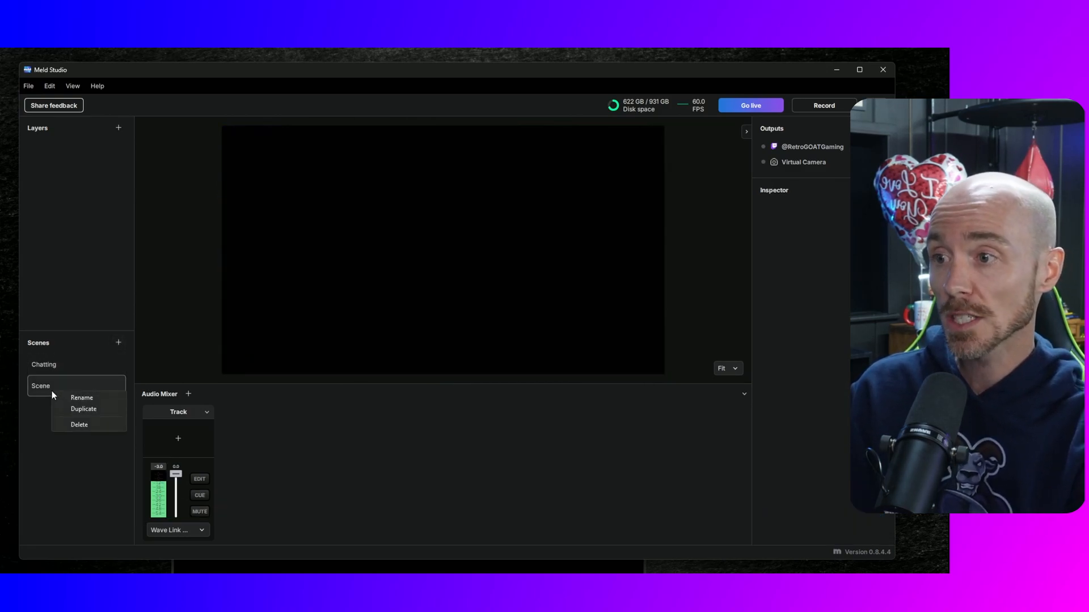
{"action": "left_click", "coordinate": [82, 397]}
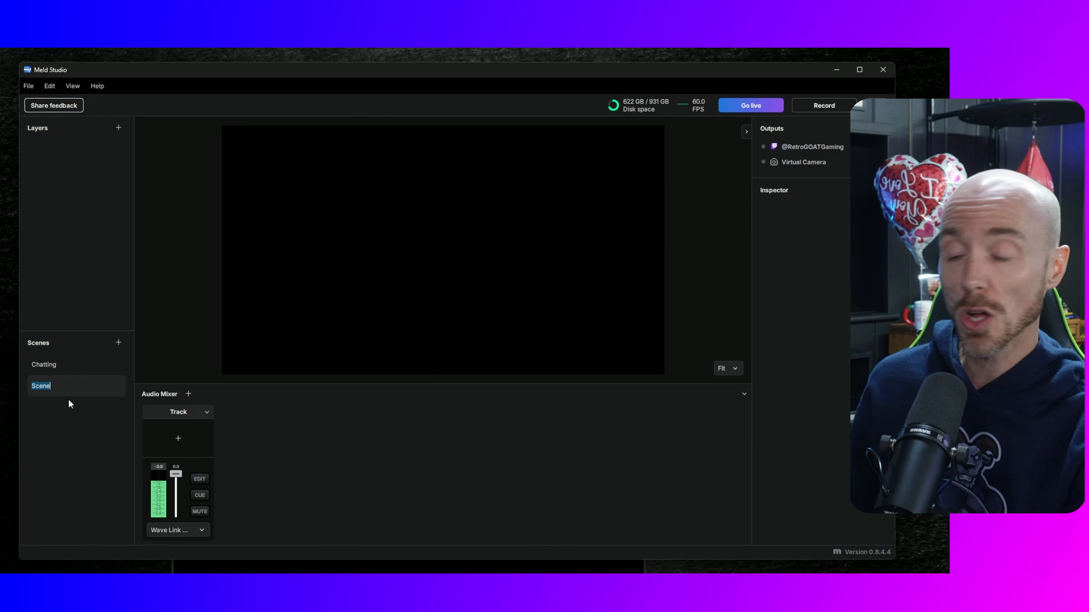
{"action": "type", "text": "Gam"}
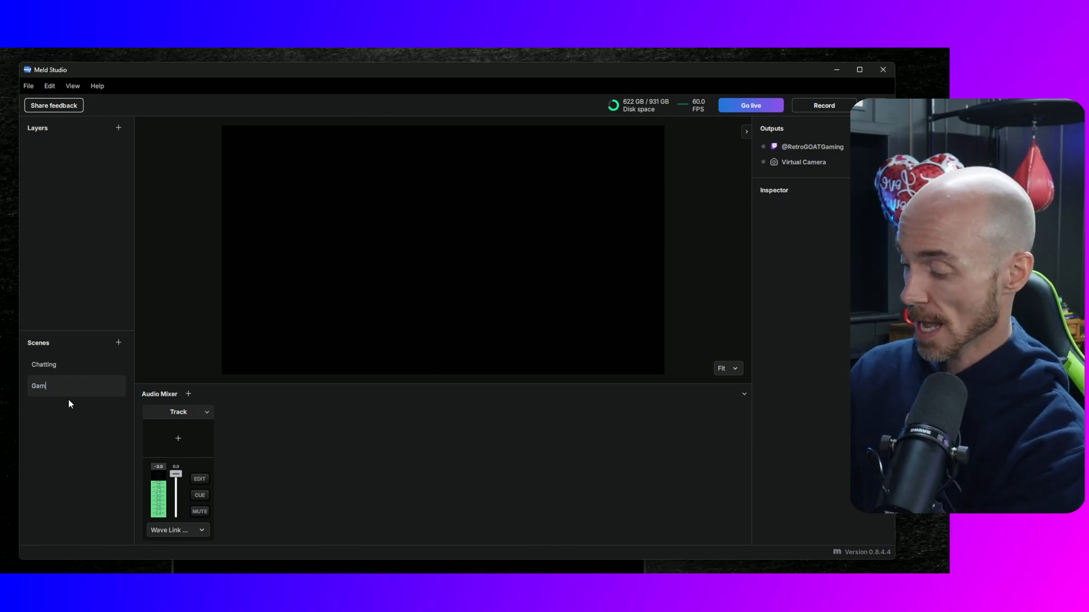
{"action": "type", "text": "e"}
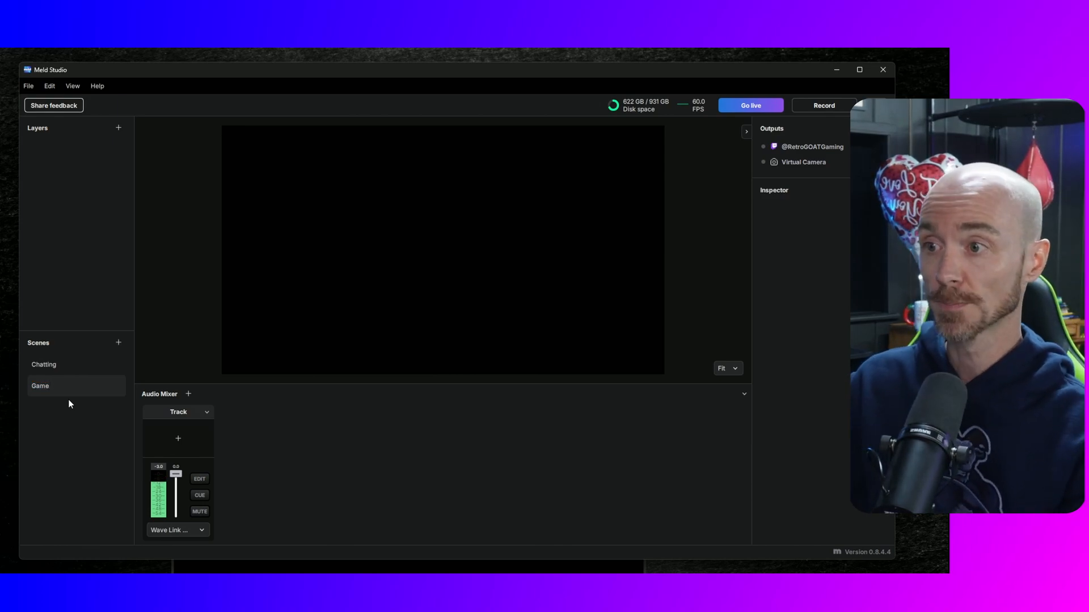
{"action": "left_click", "coordinate": [43, 364]}
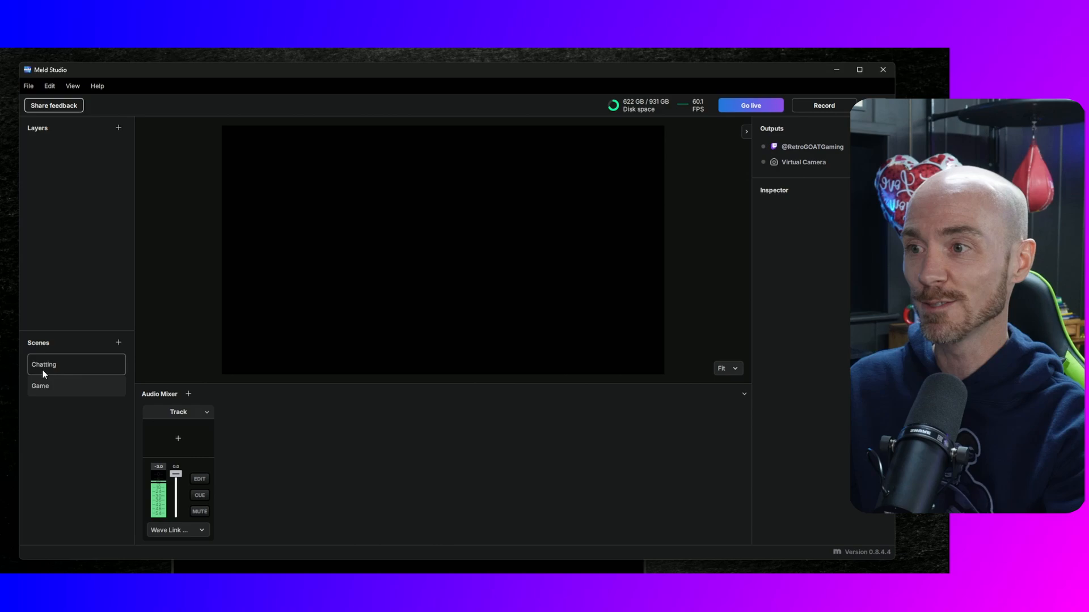
{"action": "left_click", "coordinate": [40, 386]}
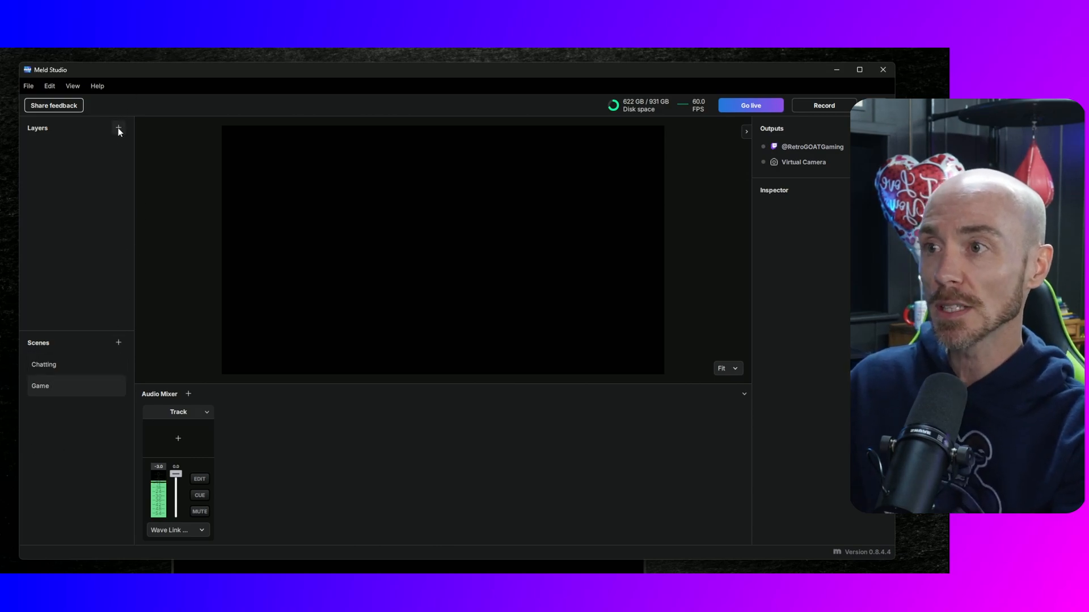
Add a Video device layer capturing the Elgato Facecam Pro to the Game scene.
{"action": "left_click", "coordinate": [118, 128]}
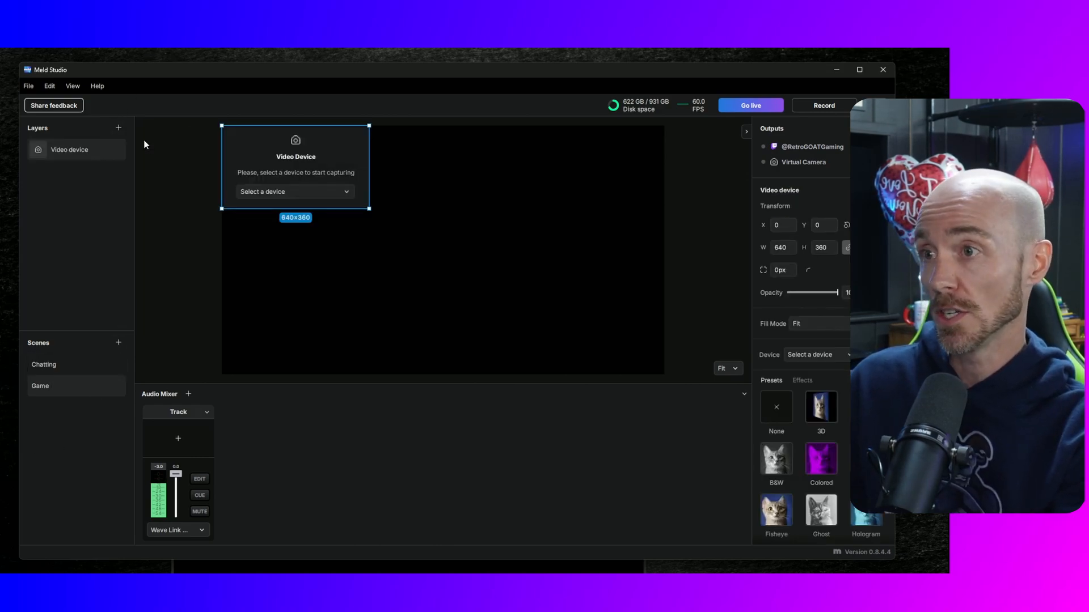
{"action": "left_click", "coordinate": [294, 191]}
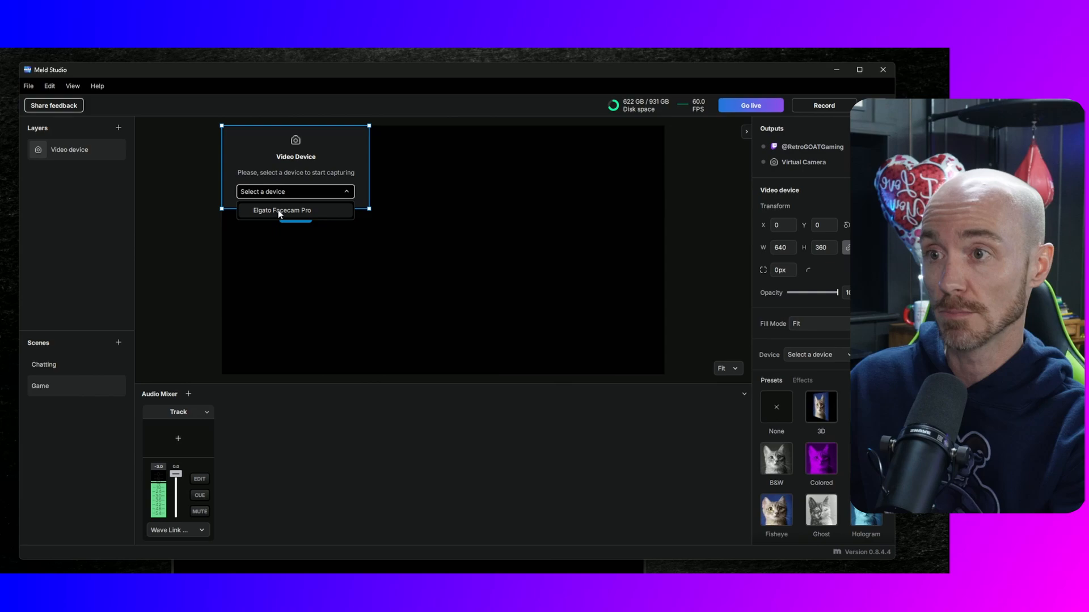
{"action": "left_click", "coordinate": [282, 210]}
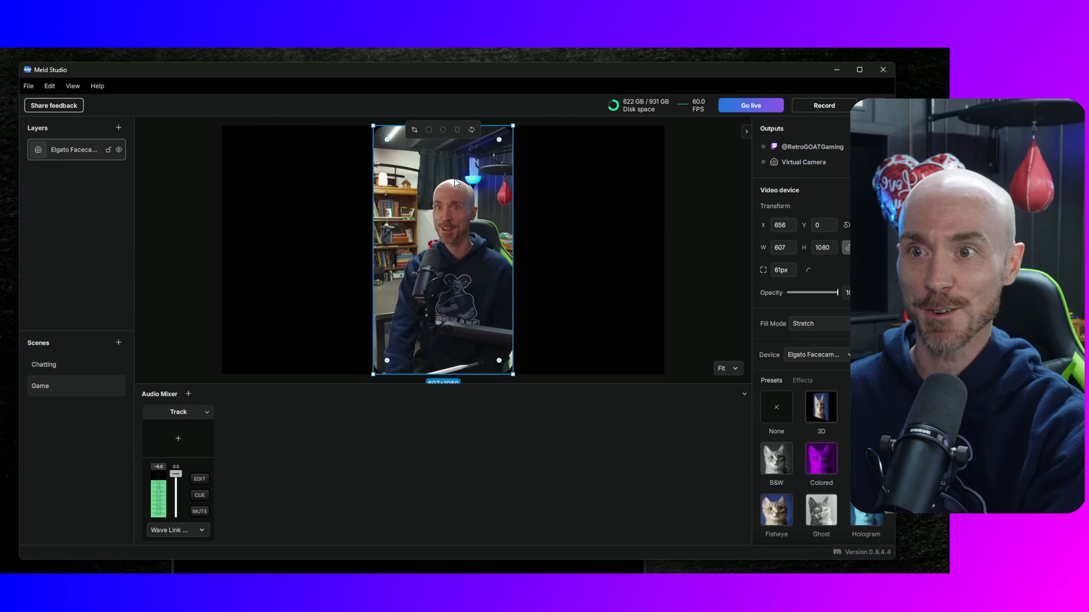
Shrink the facecam to a 382×679 strip at the left edge and round its corners.
{"action": "left_click_drag", "start_coordinate": [442, 250], "coordinate": [327, 249]}
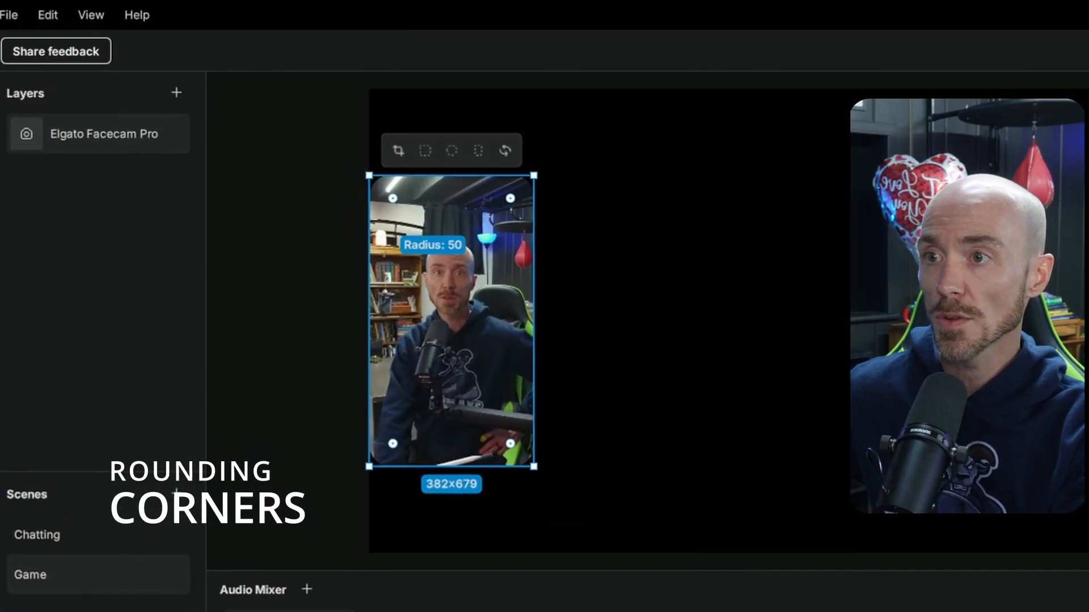
{"action": "left_click_drag", "start_coordinate": [392, 197], "coordinate": [397, 203]}
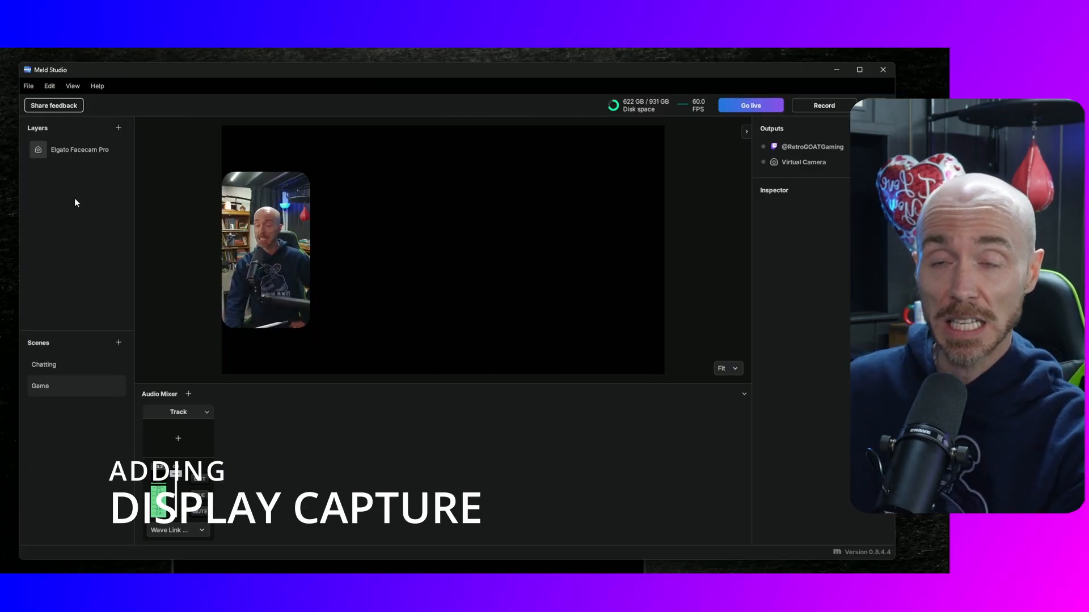
Add a Display capture layer of the 4K60ProMK2VRR to the Game scene.
{"action": "left_click", "coordinate": [119, 128]}
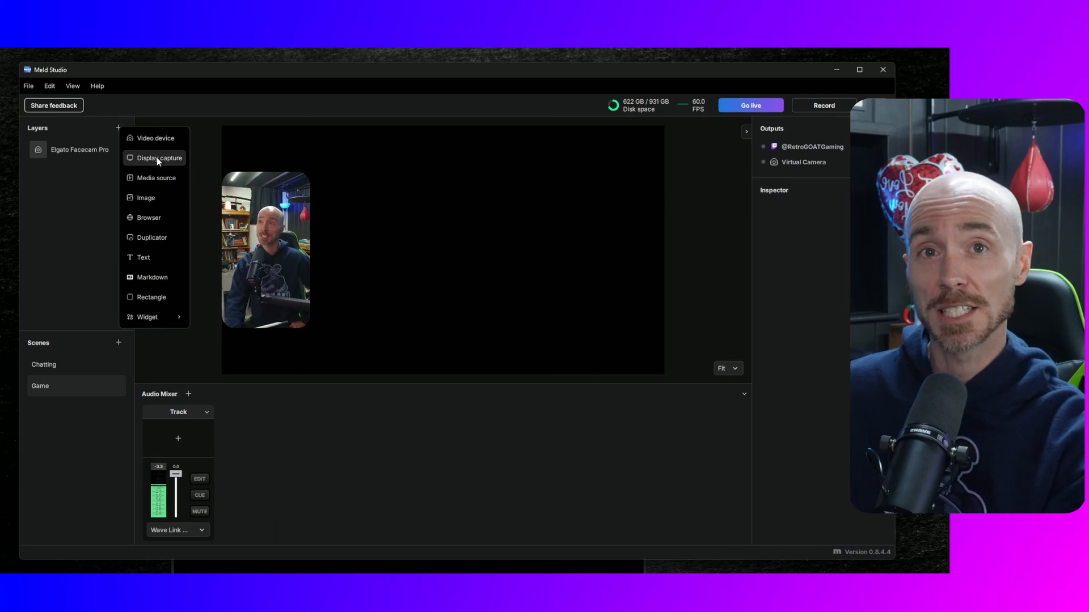
{"action": "left_click", "coordinate": [159, 158]}
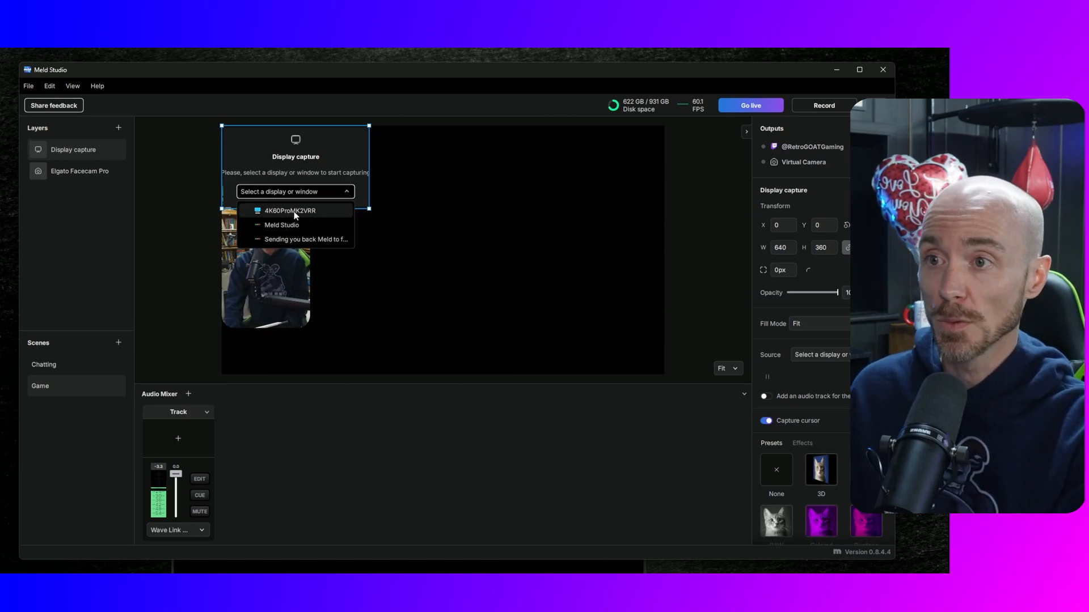
{"action": "left_click", "coordinate": [290, 211]}
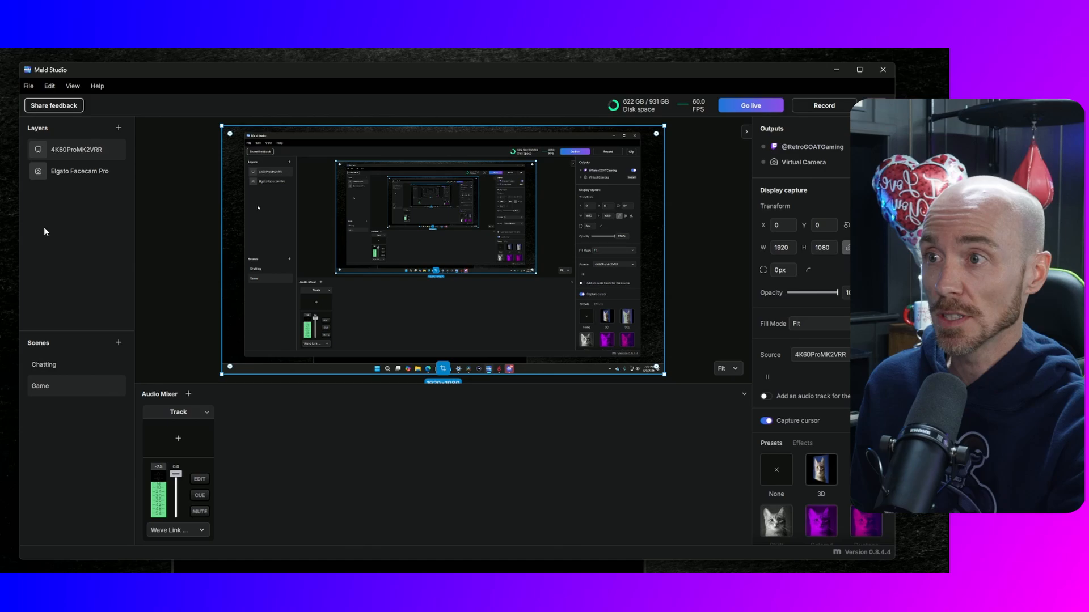
Reorder the layers so the facecam sits above the display capture.
{"action": "left_click", "coordinate": [79, 171]}
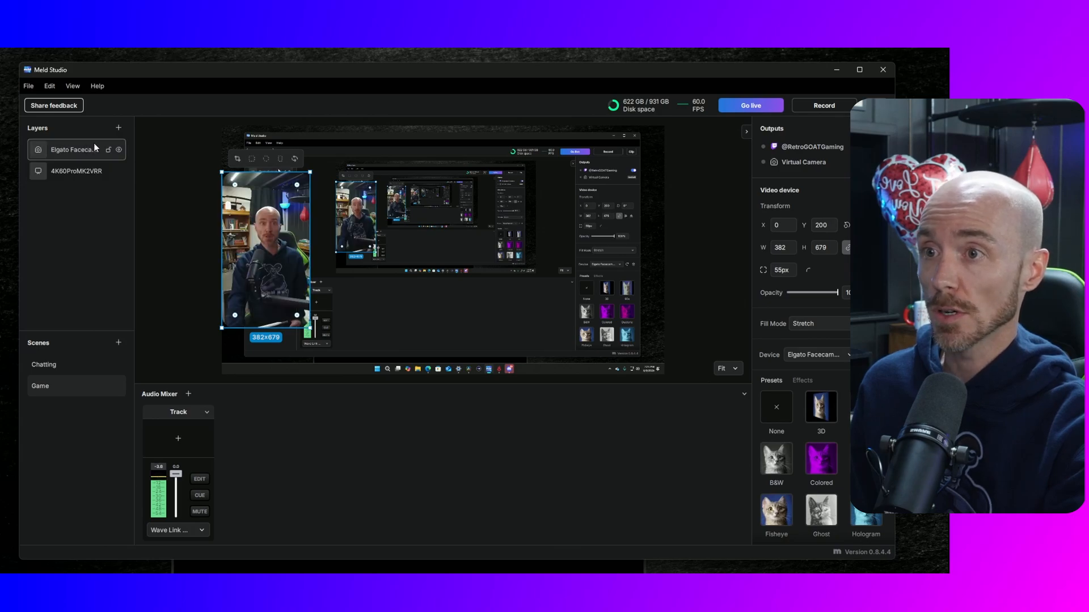
{"action": "left_click", "coordinate": [76, 172]}
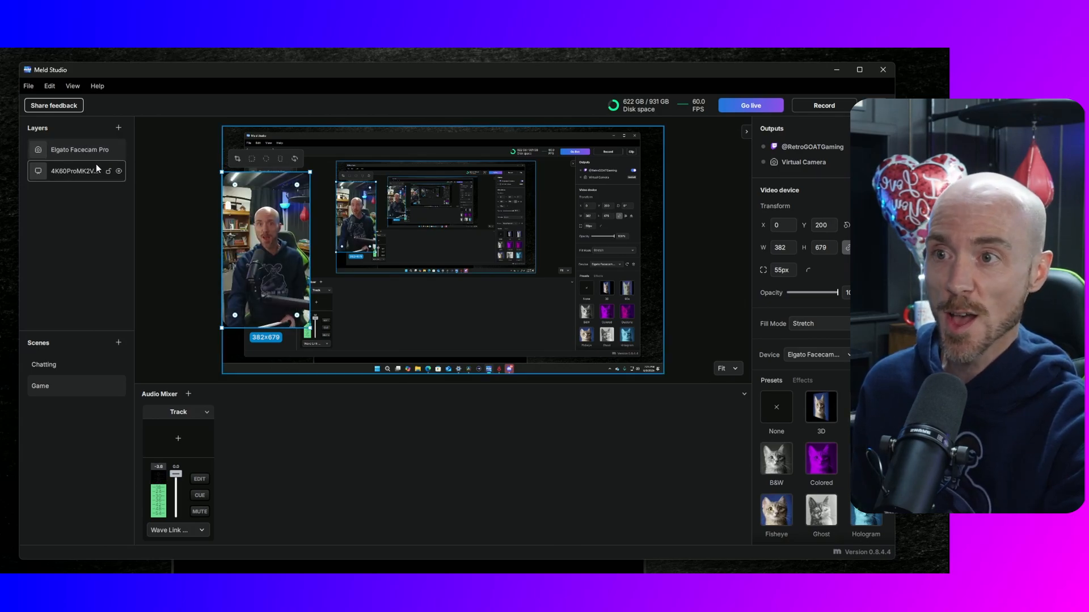
{"action": "left_click", "coordinate": [79, 150]}
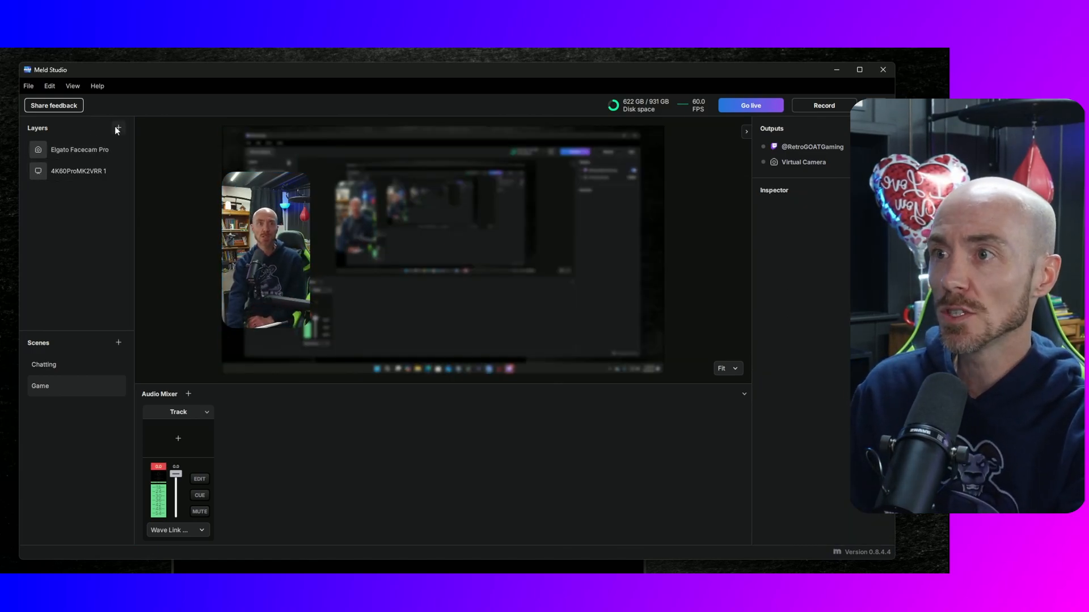
Add another 4K60ProMK2VRR display capture and resize it to about 1564×880 beside the facecam.
{"action": "left_click", "coordinate": [117, 129]}
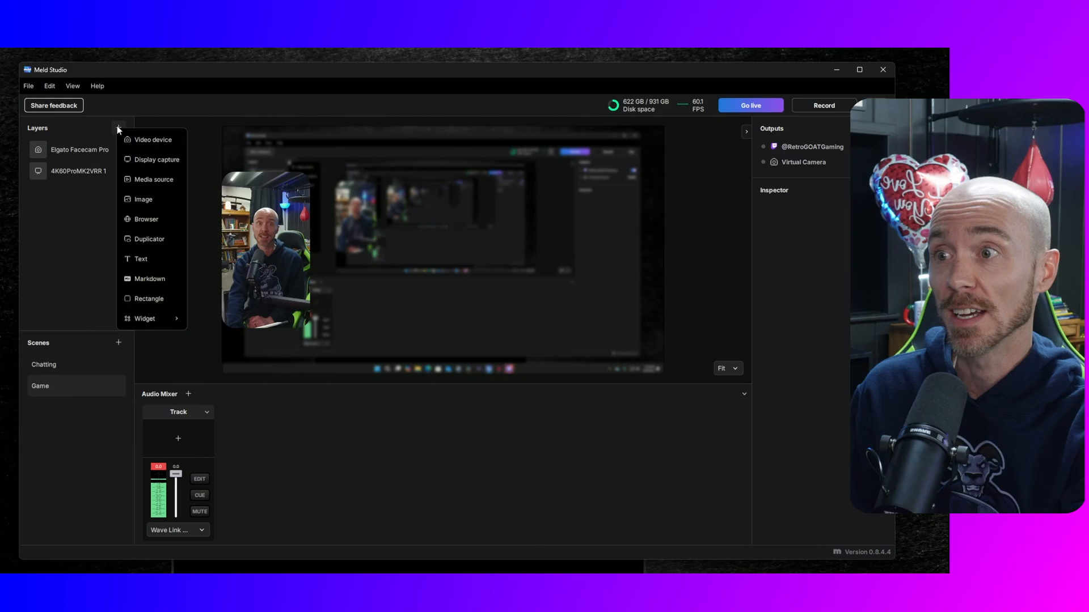
{"action": "left_click", "coordinate": [154, 158]}
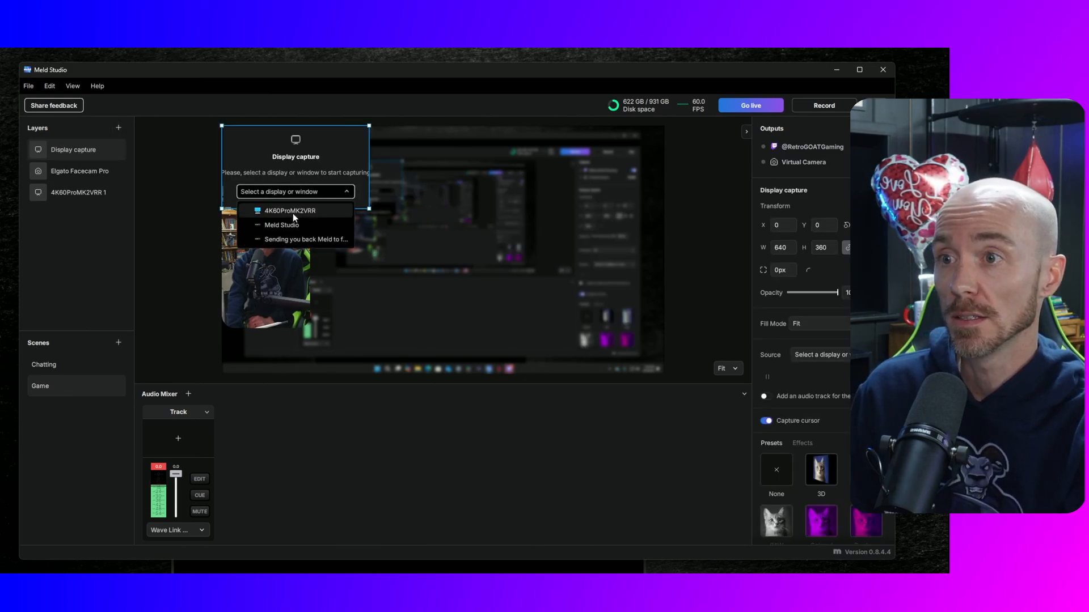
{"action": "left_click", "coordinate": [289, 211]}
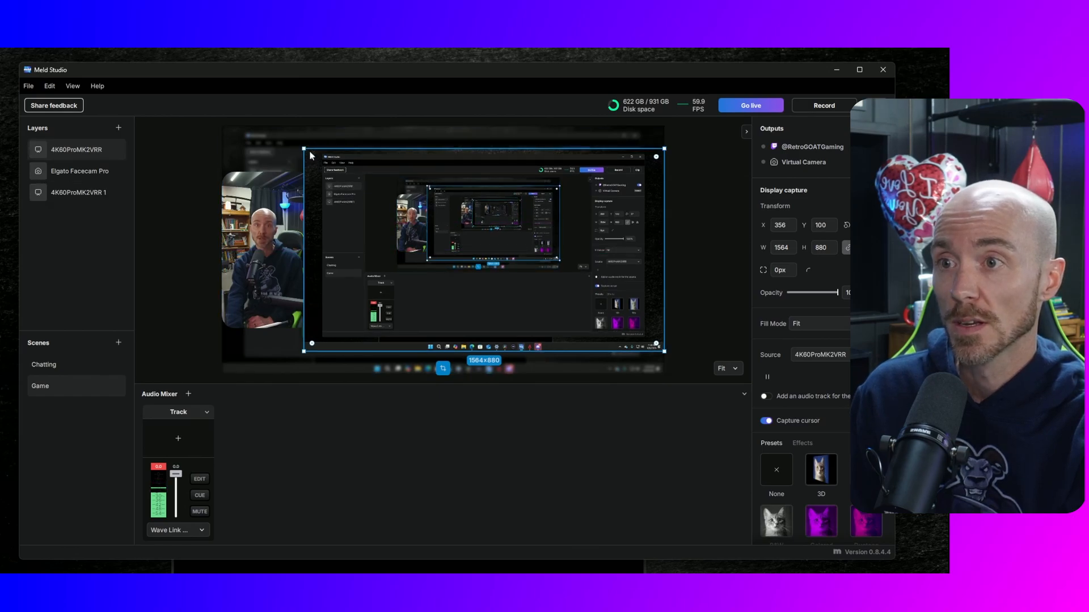
{"action": "left_click_drag", "start_coordinate": [304, 149], "coordinate": [321, 162]}
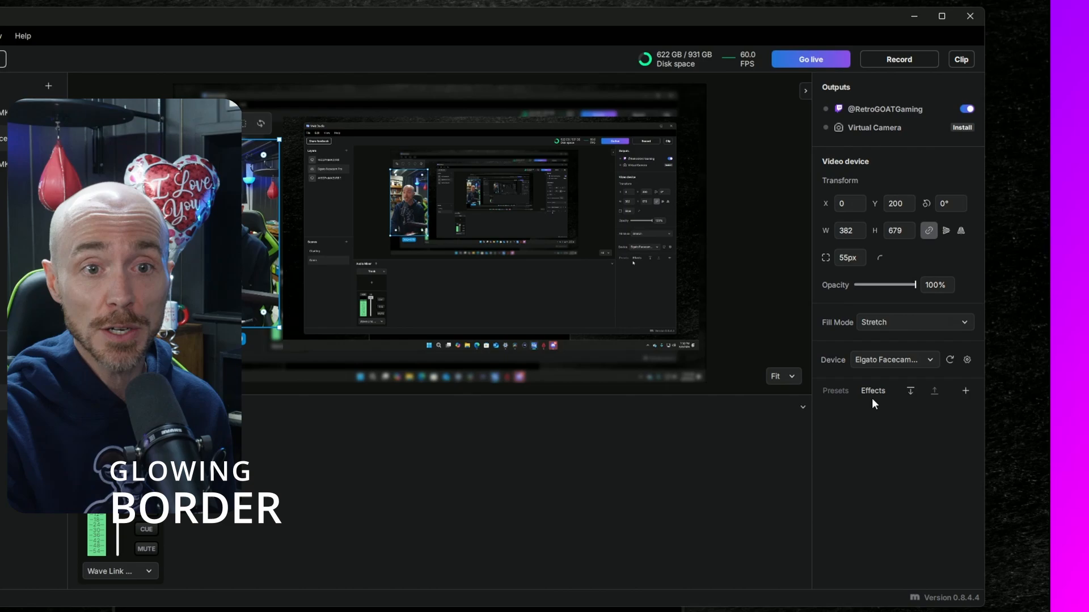
Add a Glow Styles effect to the facecam and bring up its settings.
{"action": "left_click", "coordinate": [964, 391]}
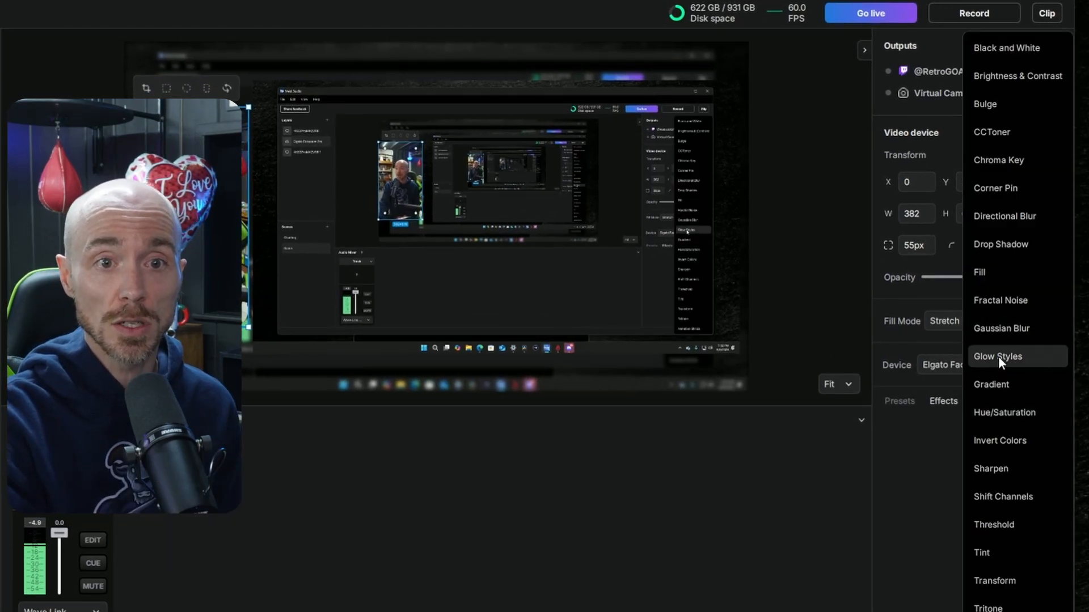
{"action": "left_click", "coordinate": [998, 356]}
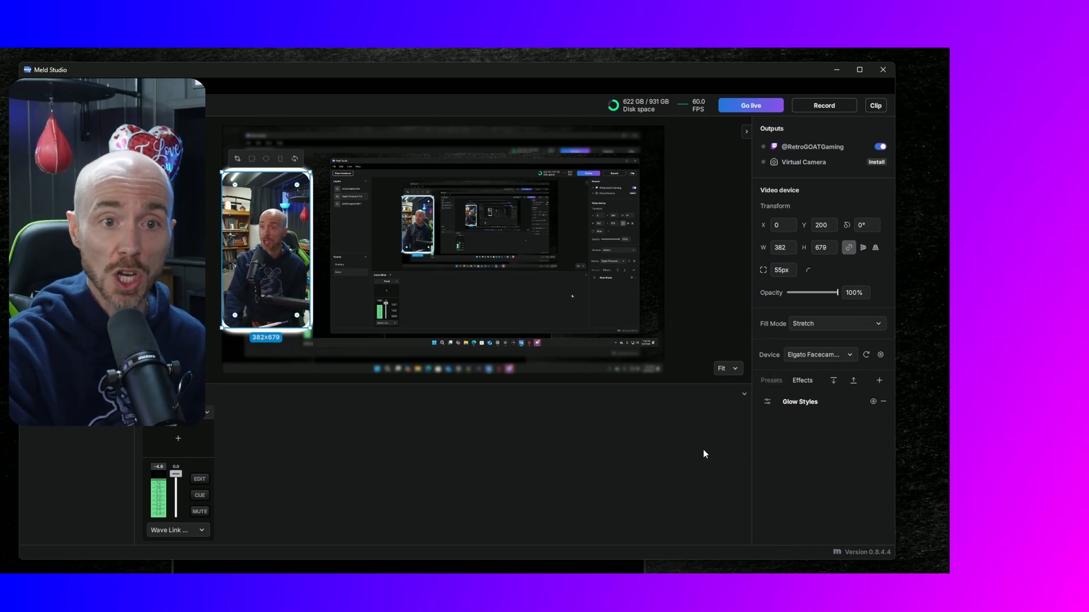
{"action": "mouse_move", "coordinate": [674, 468]}
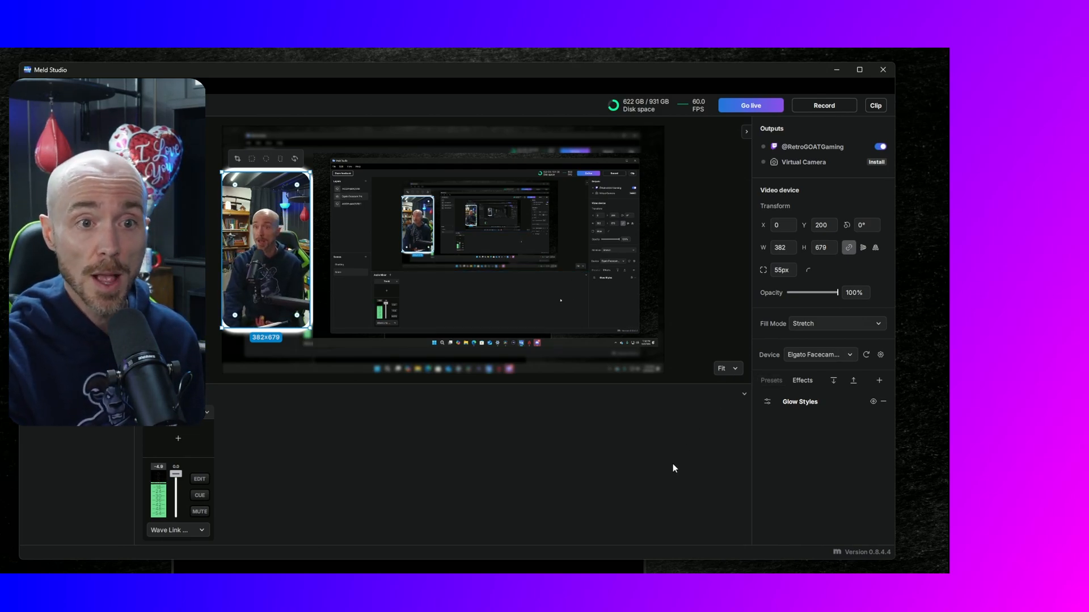
{"action": "mouse_move", "coordinate": [631, 458]}
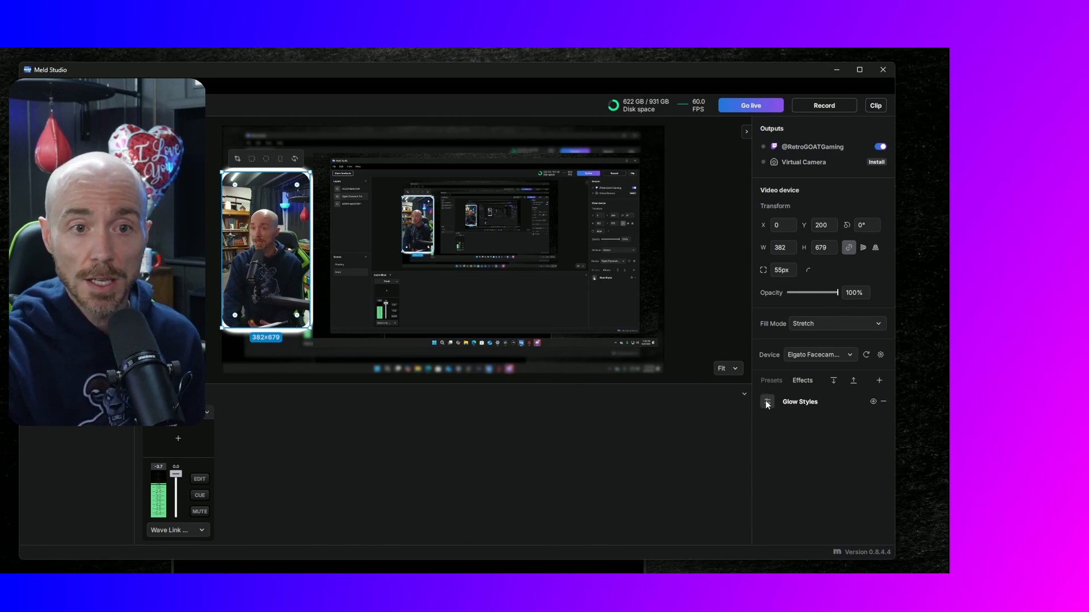
{"action": "left_click", "coordinate": [767, 402]}
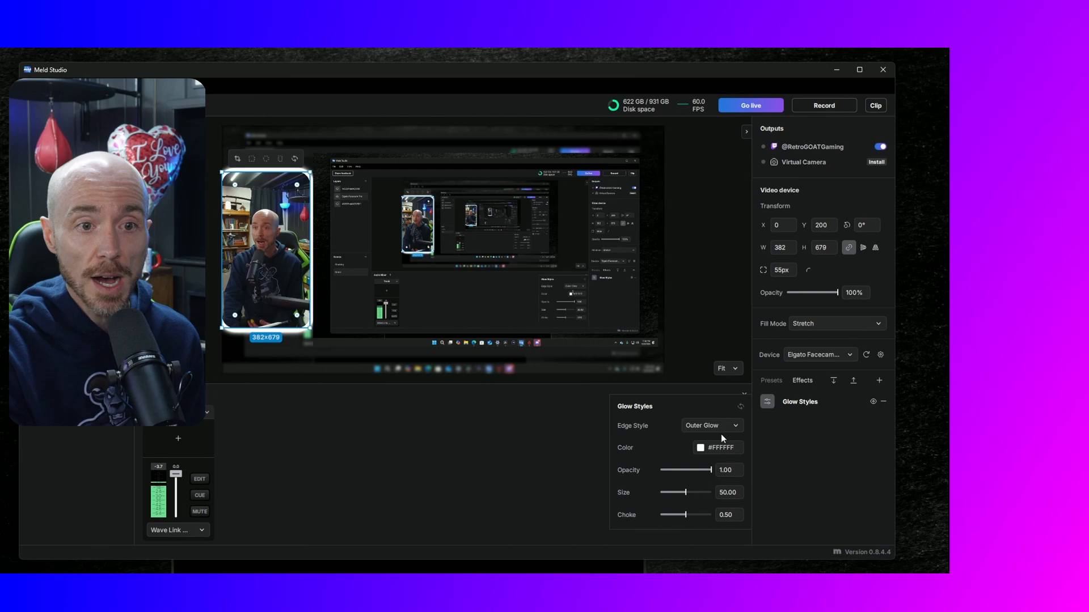
Recolour the glow to bright cyan #1FF4EE and confirm.
{"action": "left_click", "coordinate": [720, 447]}
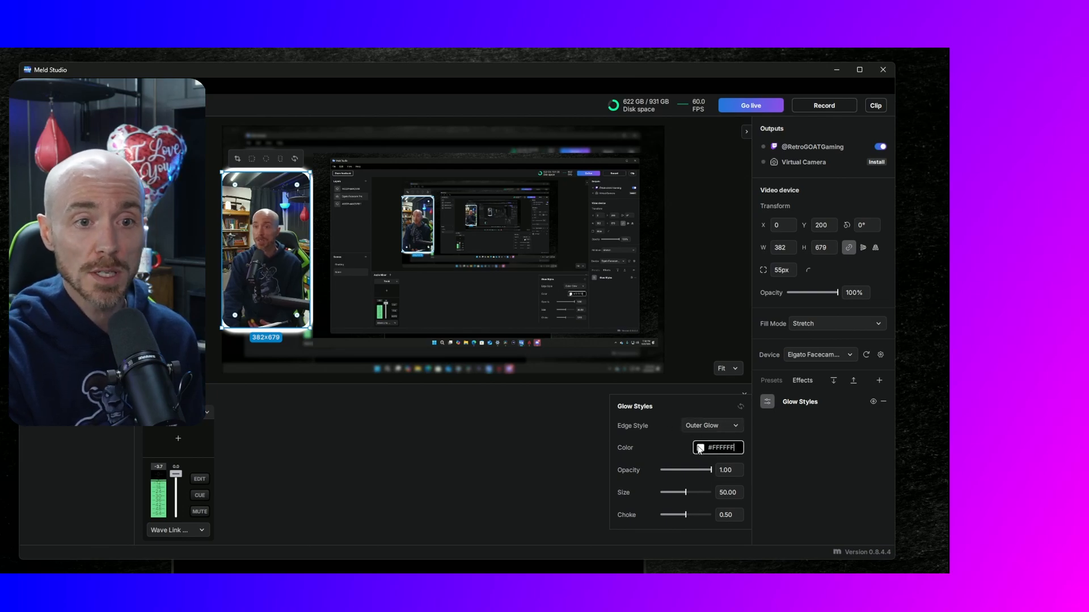
{"action": "left_click", "coordinate": [699, 447]}
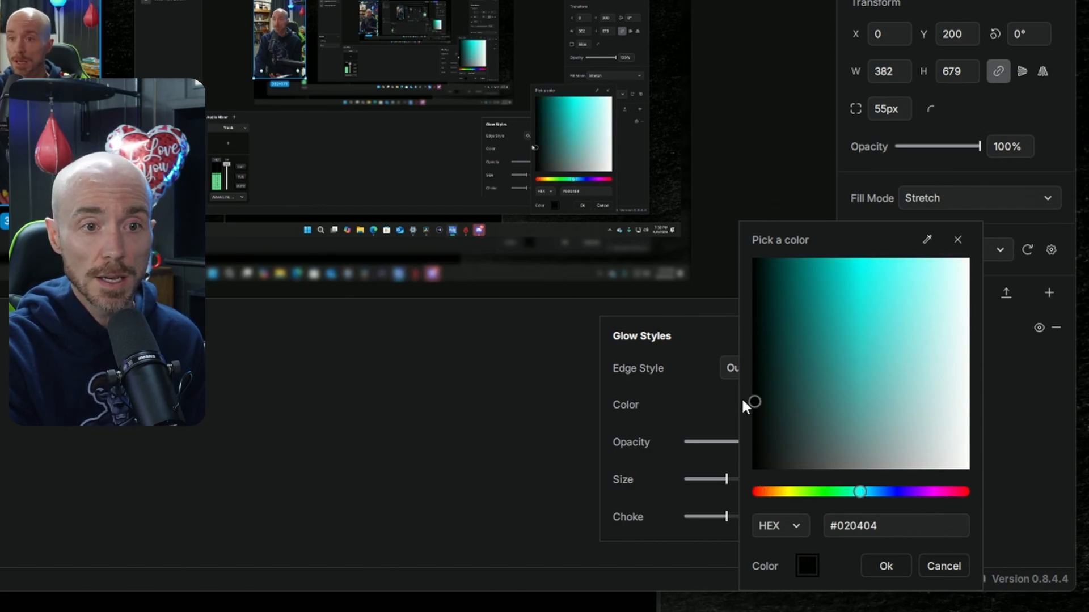
{"action": "left_click", "coordinate": [860, 285]}
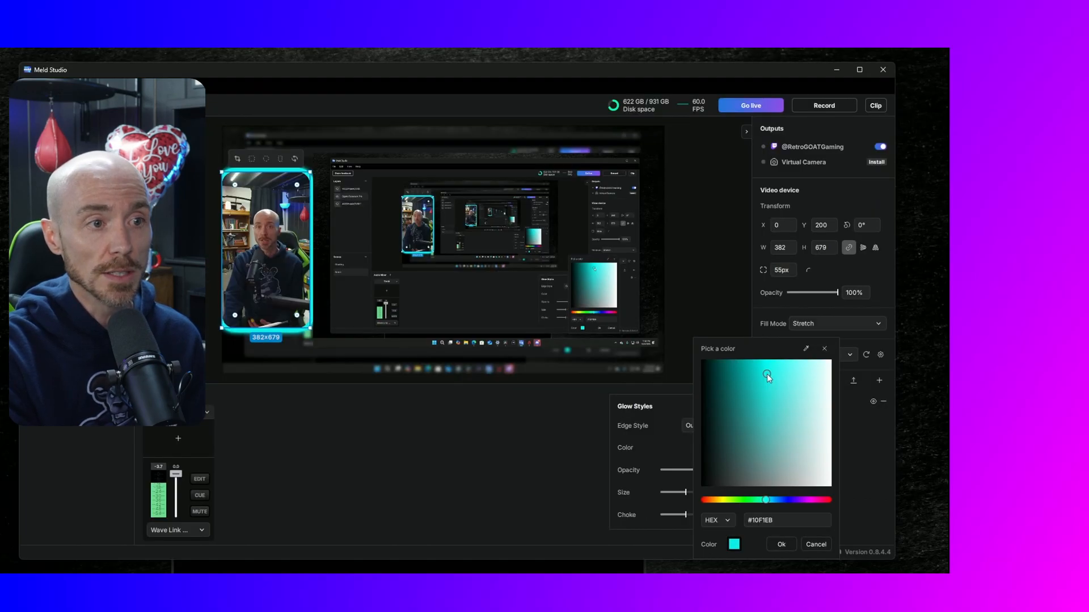
{"action": "left_click", "coordinate": [765, 376]}
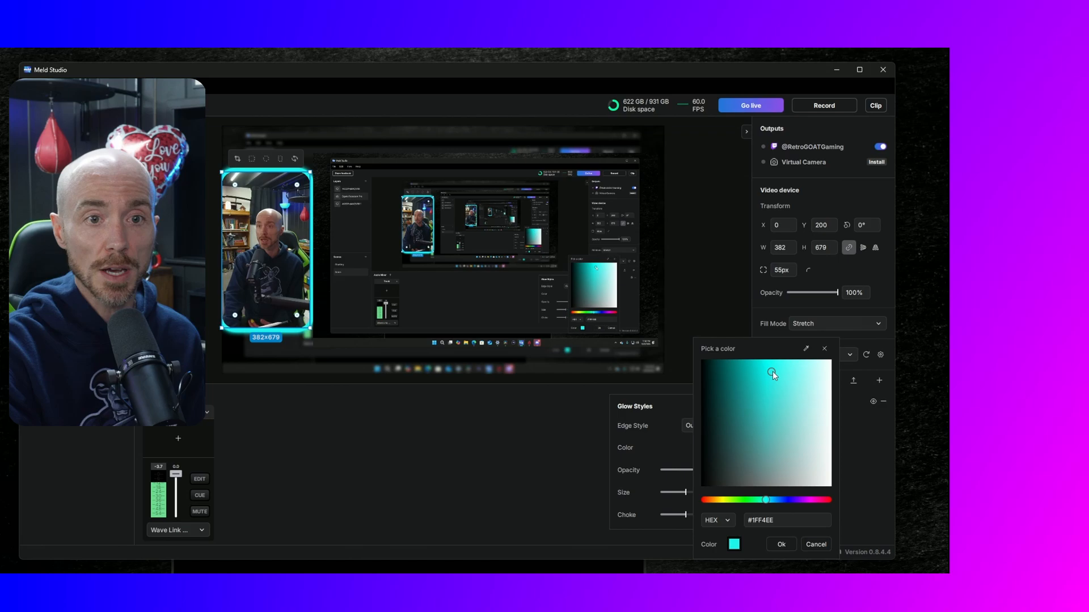
{"action": "left_click", "coordinate": [780, 544]}
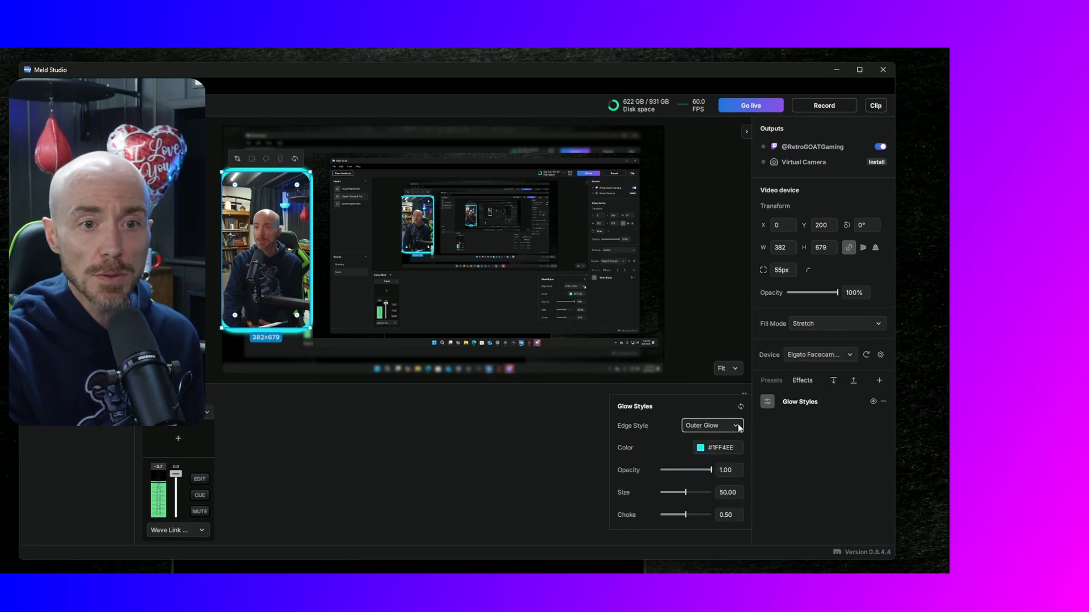
Set the facecam glow's Edge Style to Center Glow after trying Inner Glow, then select the display capture.
{"action": "left_click", "coordinate": [711, 425]}
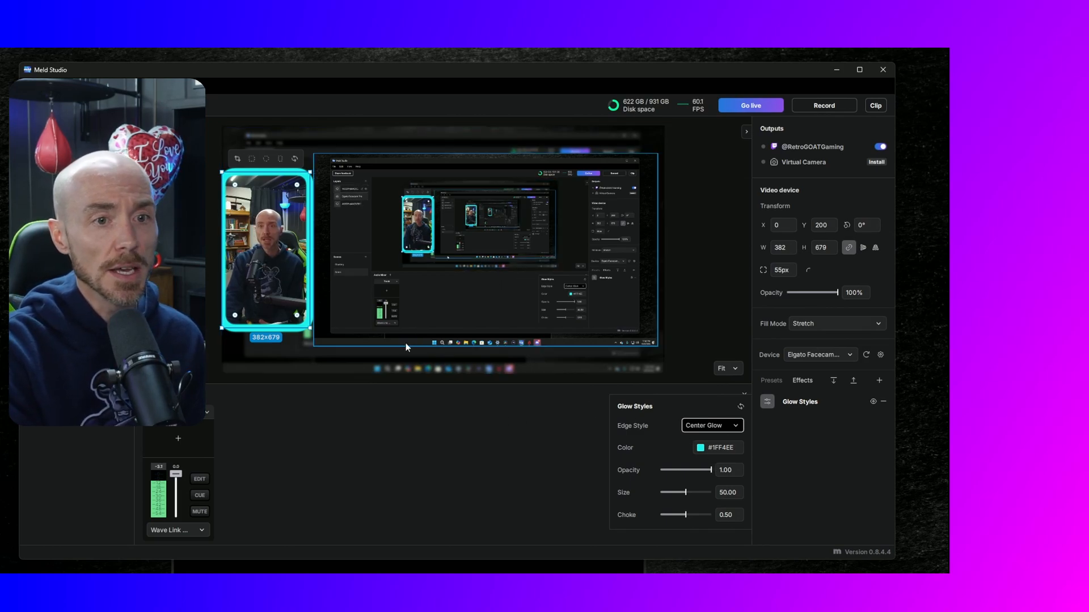
{"action": "left_click", "coordinate": [712, 425]}
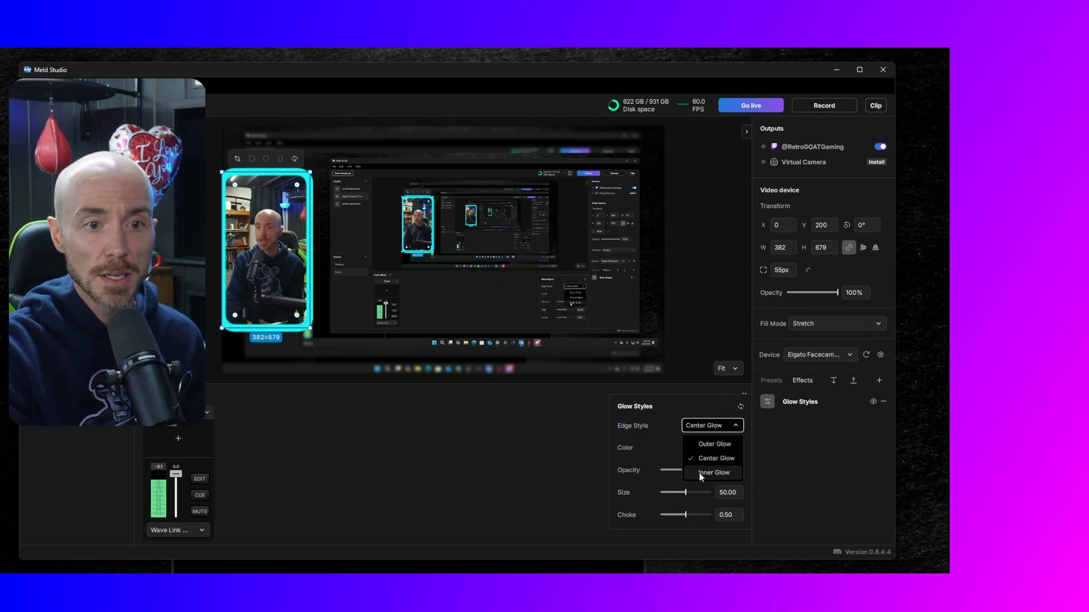
{"action": "left_click", "coordinate": [712, 473]}
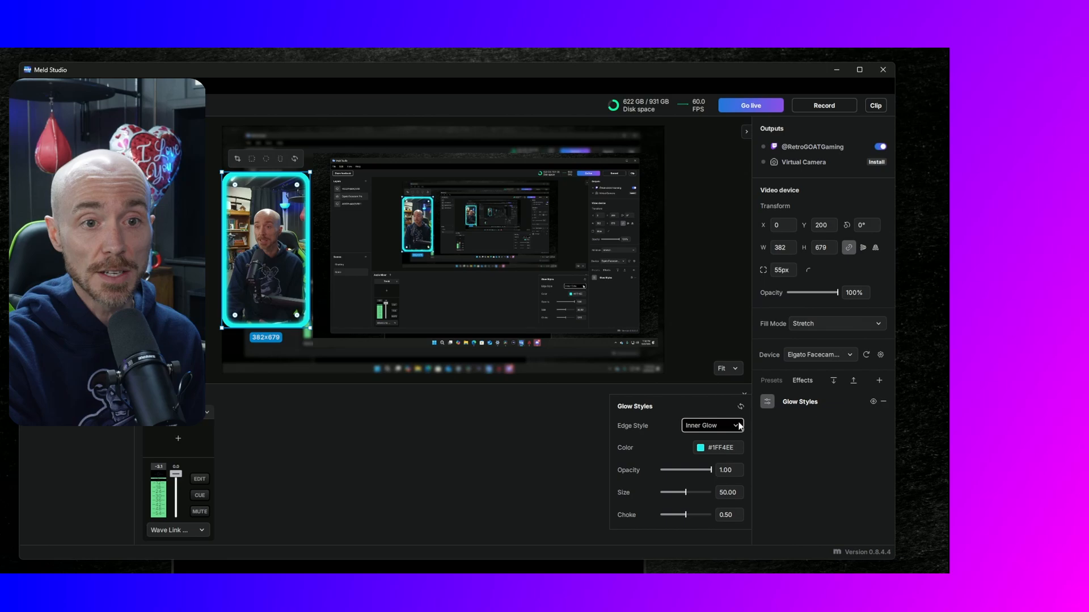
{"action": "left_click", "coordinate": [710, 425]}
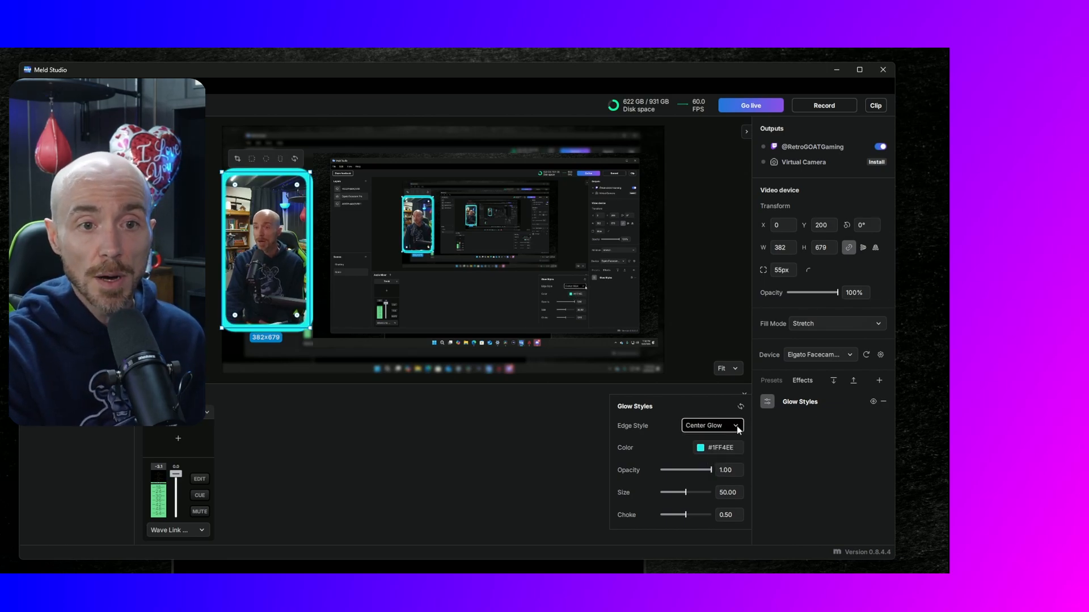
{"action": "left_click", "coordinate": [710, 425]}
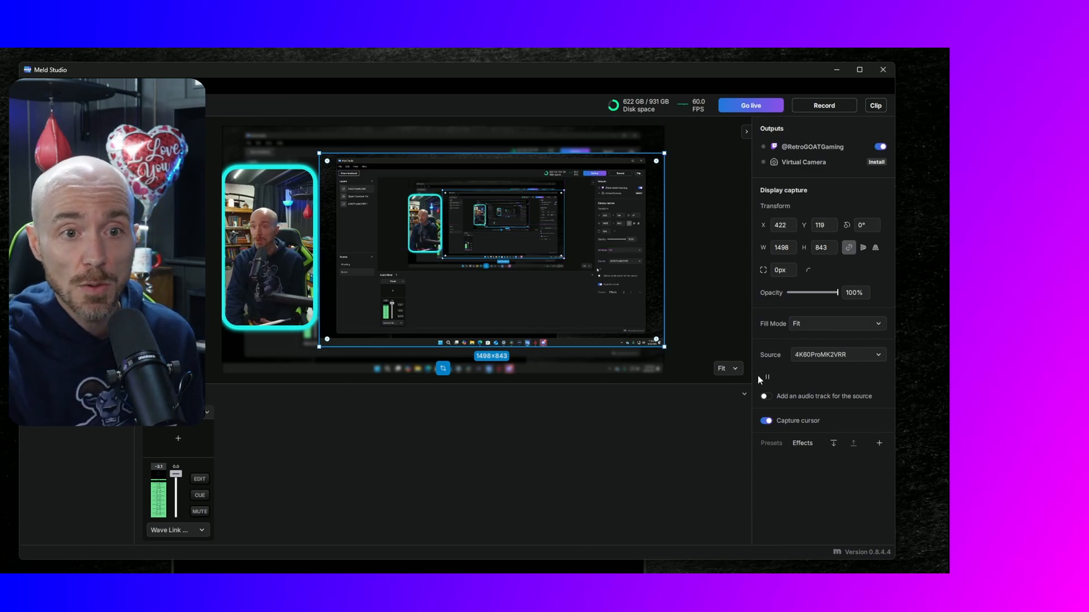
{"action": "mouse_move", "coordinate": [833, 443]}
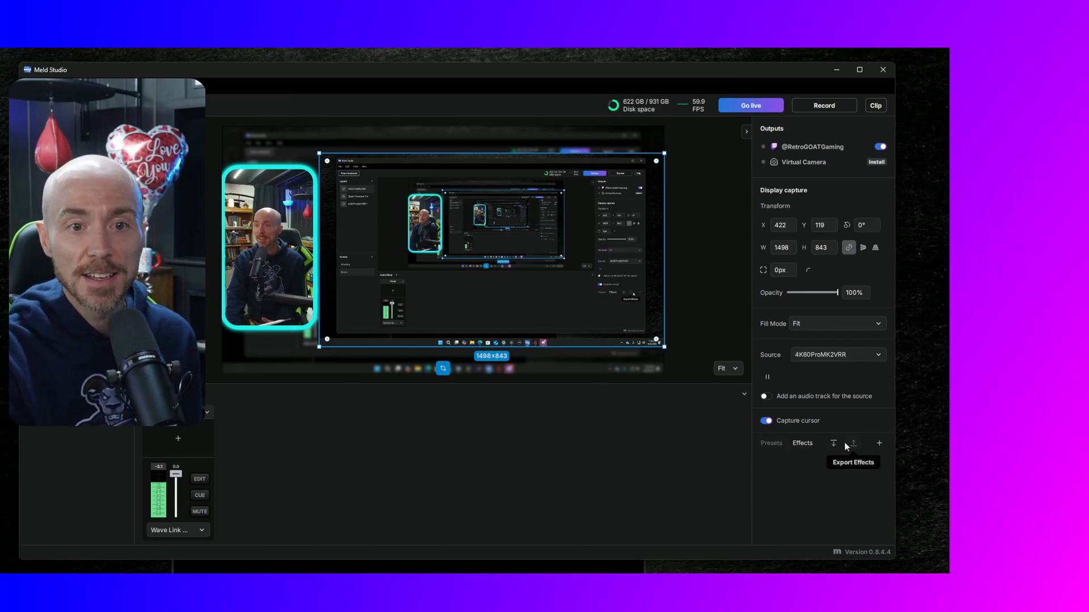
{"action": "mouse_move", "coordinate": [865, 446]}
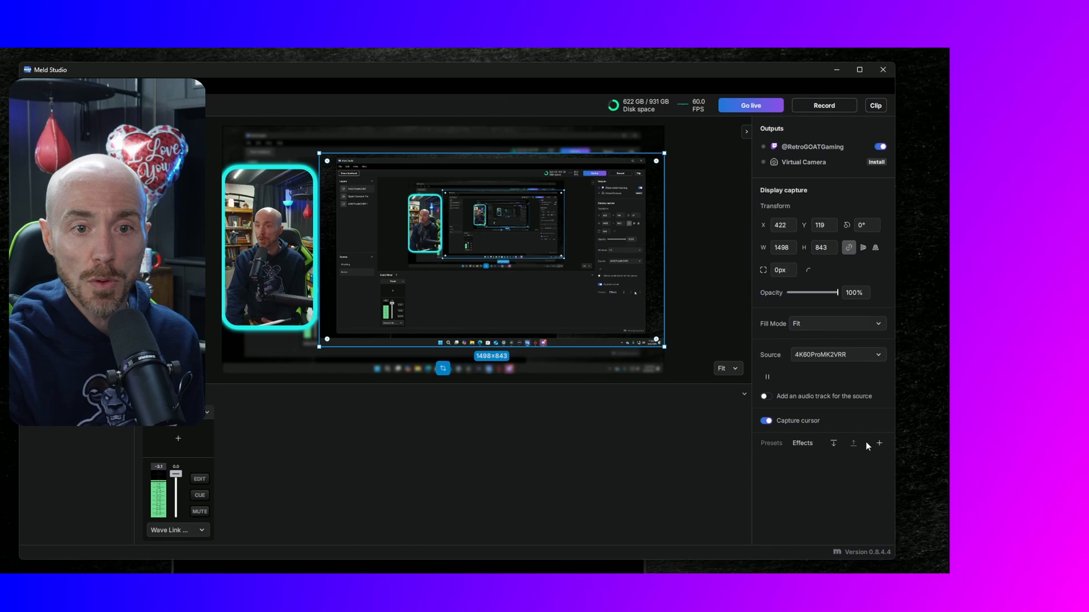
Reduce the facecam's Outer Glow to size 33 and choke 0.20 in Glow Styles.
{"action": "left_click", "coordinate": [270, 250]}
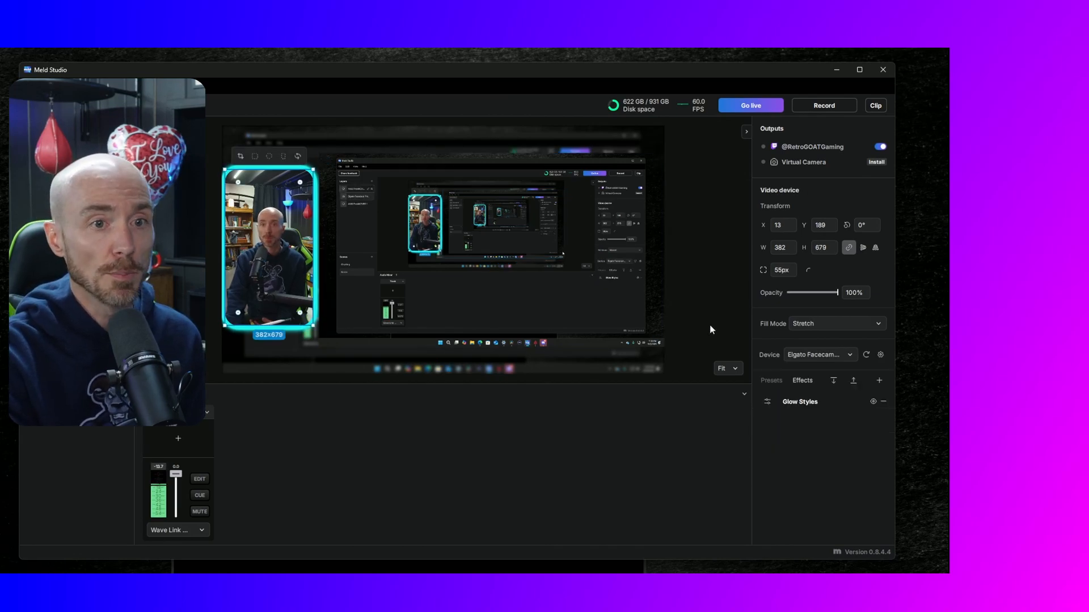
{"action": "left_click", "coordinate": [767, 402]}
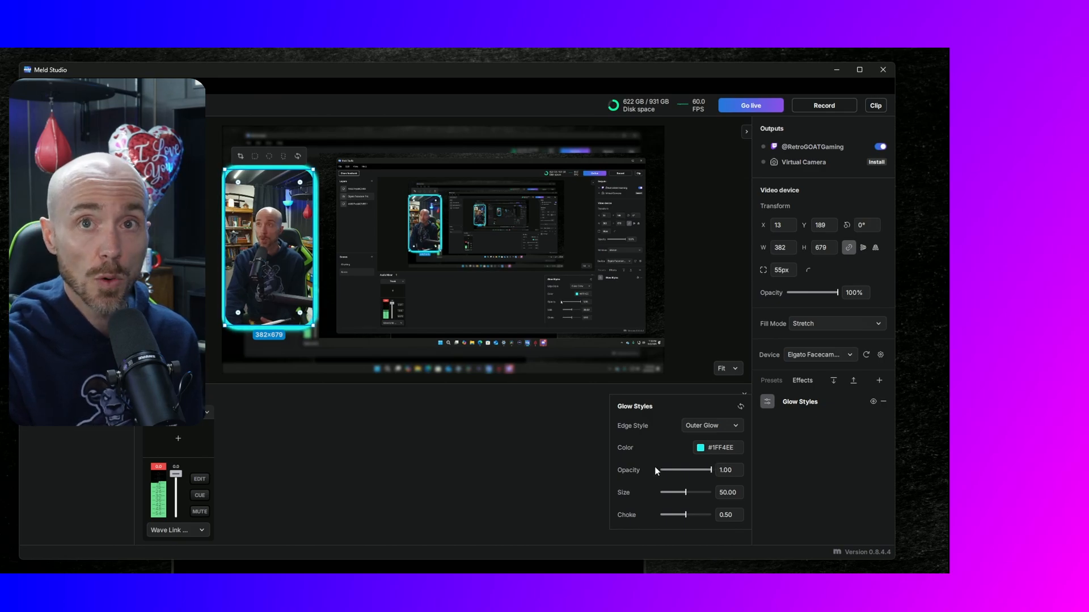
{"action": "mouse_move", "coordinate": [674, 509]}
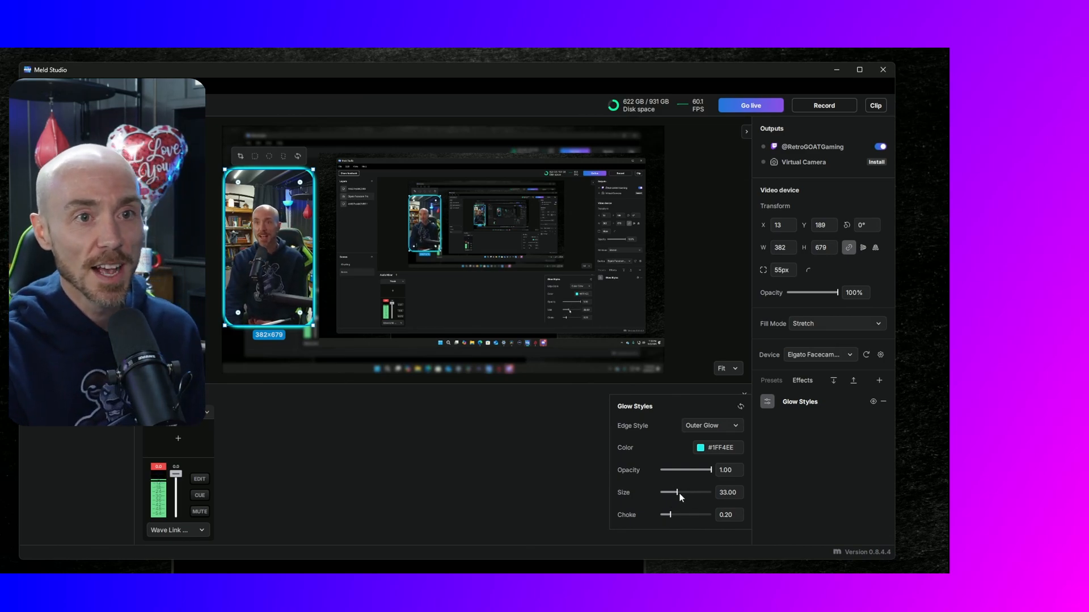
{"action": "left_click", "coordinate": [767, 402]}
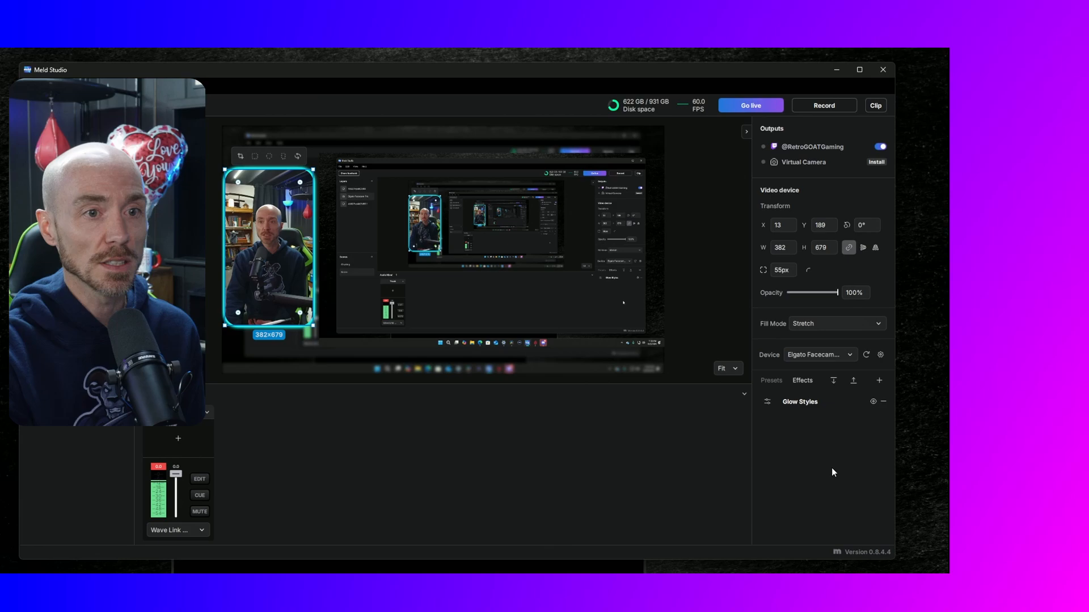
{"action": "left_click", "coordinate": [491, 219]}
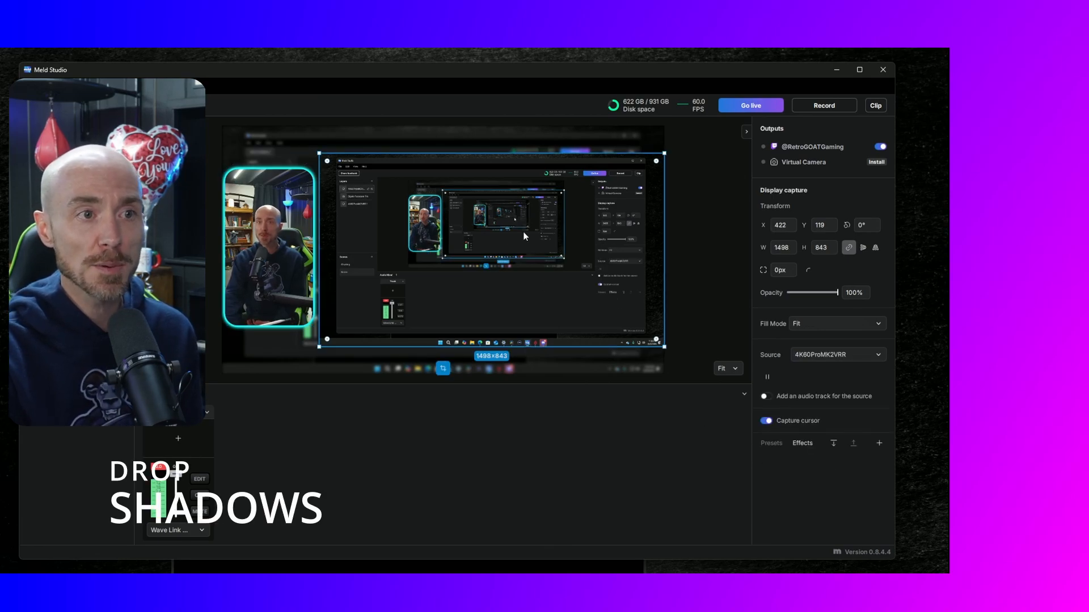
{"action": "mouse_move", "coordinate": [363, 216]}
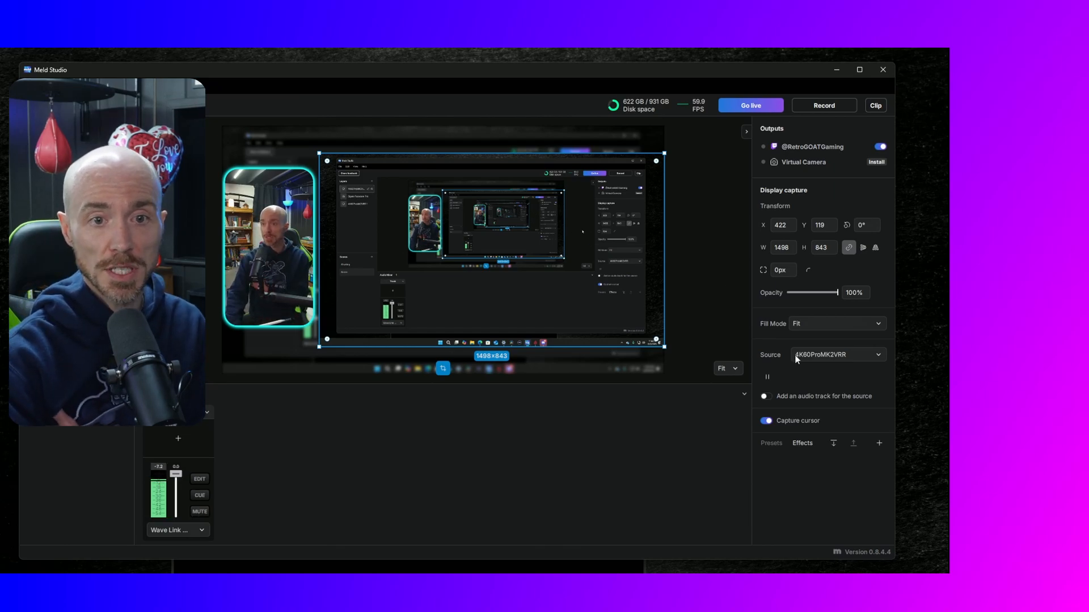
Add a Drop Shadow effect to the 1498×843 gameplay display capture.
{"action": "left_click", "coordinate": [878, 444]}
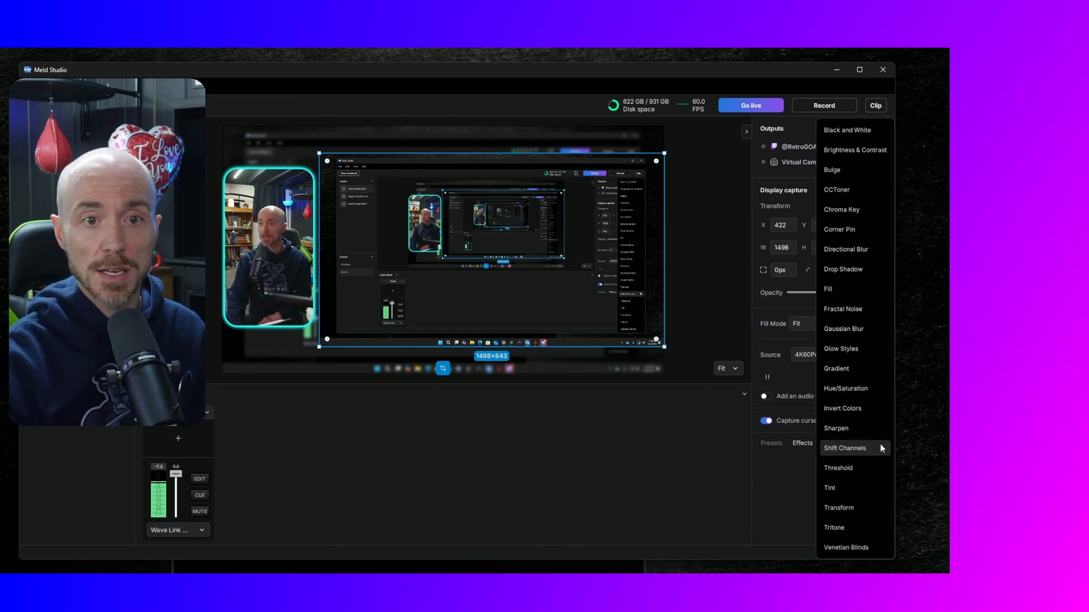
{"action": "left_click", "coordinate": [843, 270]}
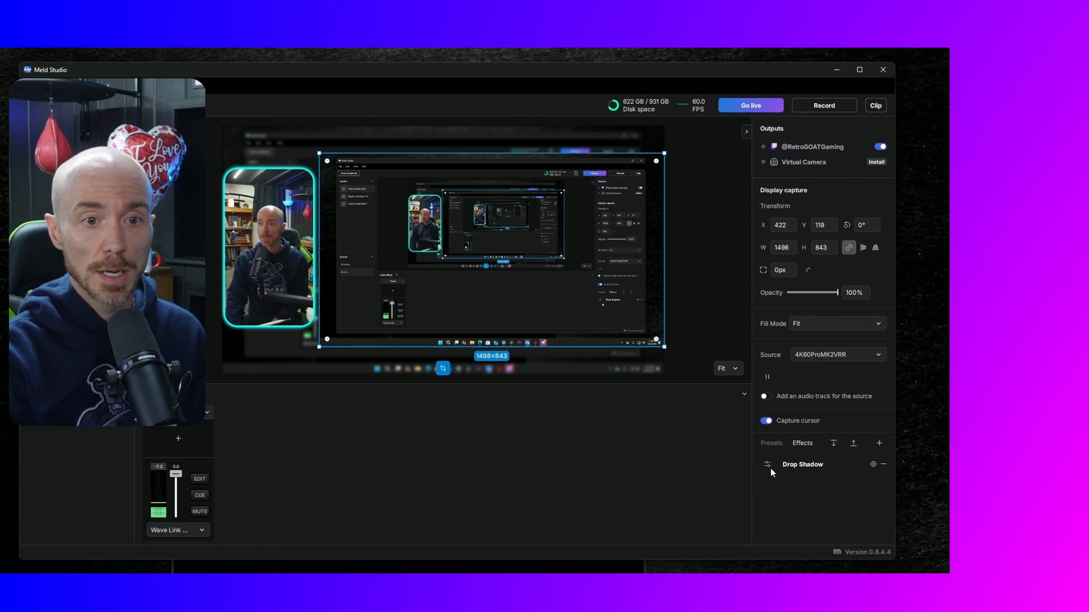
{"action": "left_click", "coordinate": [767, 464]}
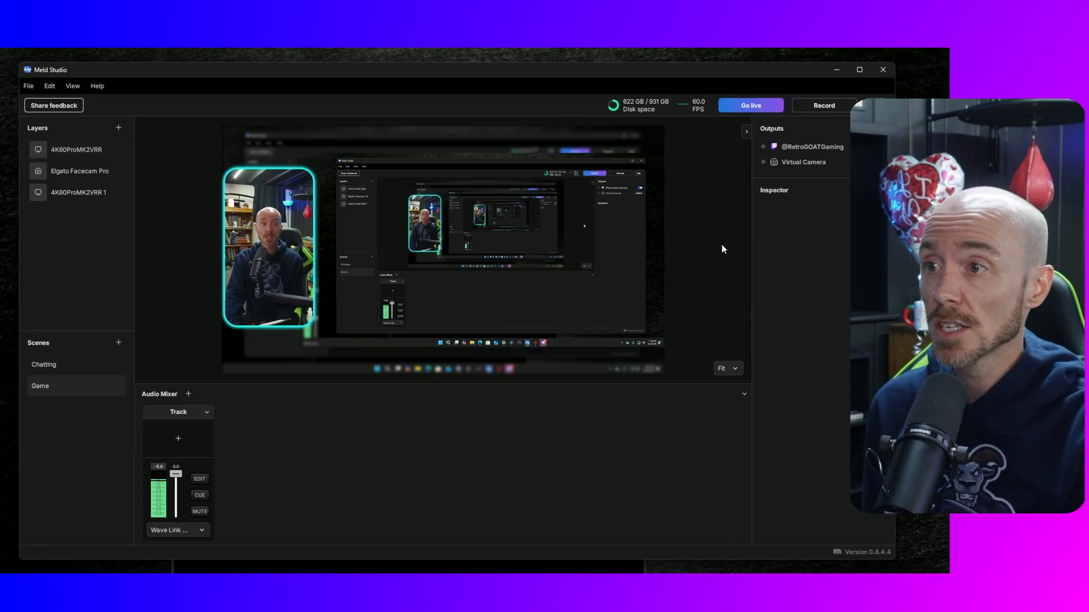
Add a Spotlight widget layer with its GiggleByte alert enlarged to 976×729 beneath the facecam.
{"action": "left_click", "coordinate": [76, 149]}
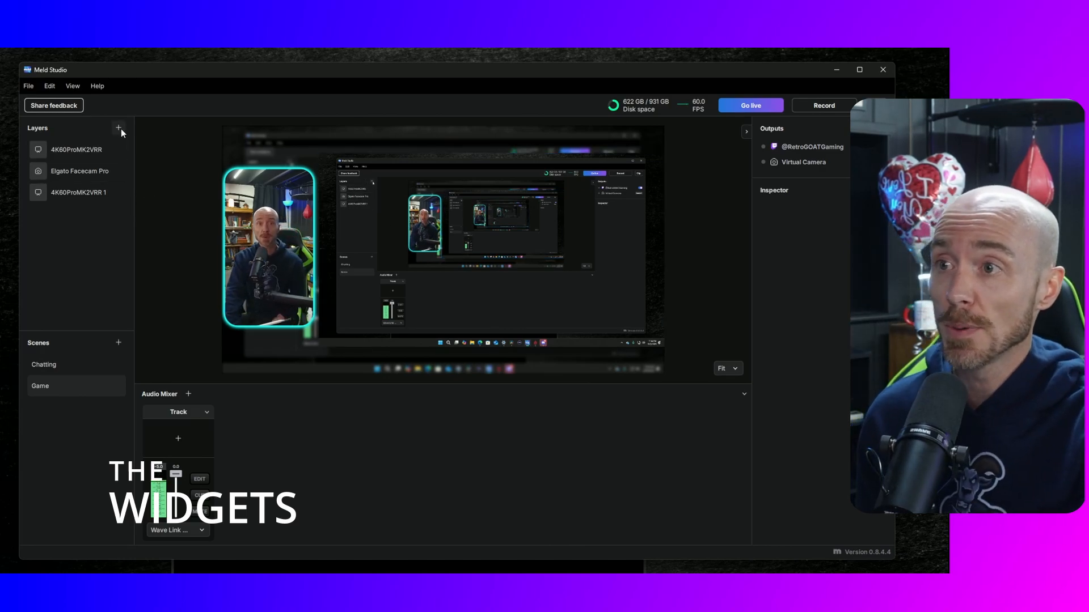
{"action": "left_click", "coordinate": [118, 129]}
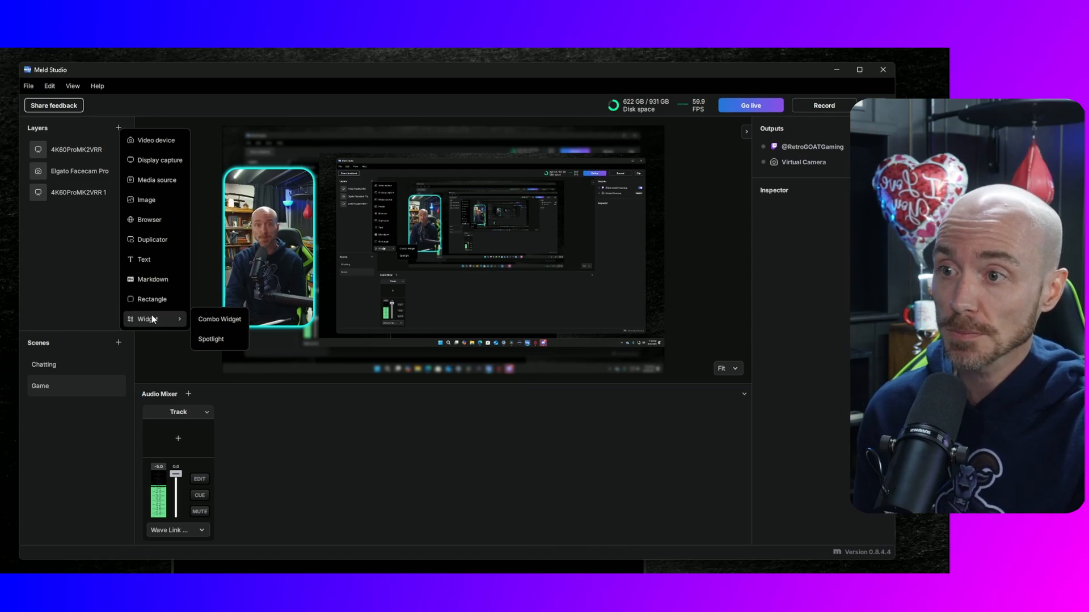
{"action": "mouse_move", "coordinate": [211, 351]}
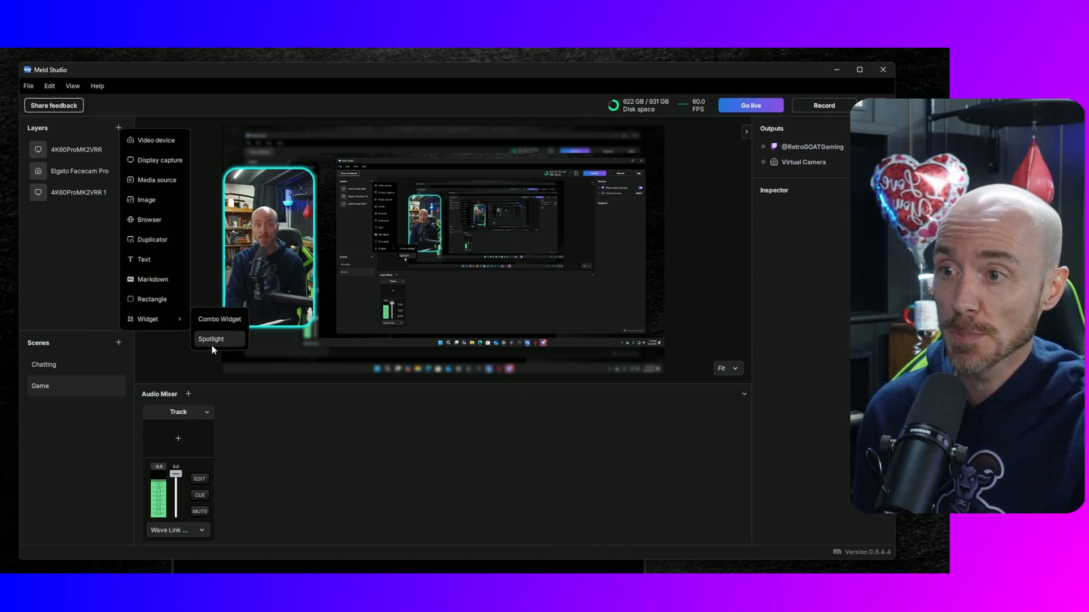
{"action": "left_click", "coordinate": [211, 339]}
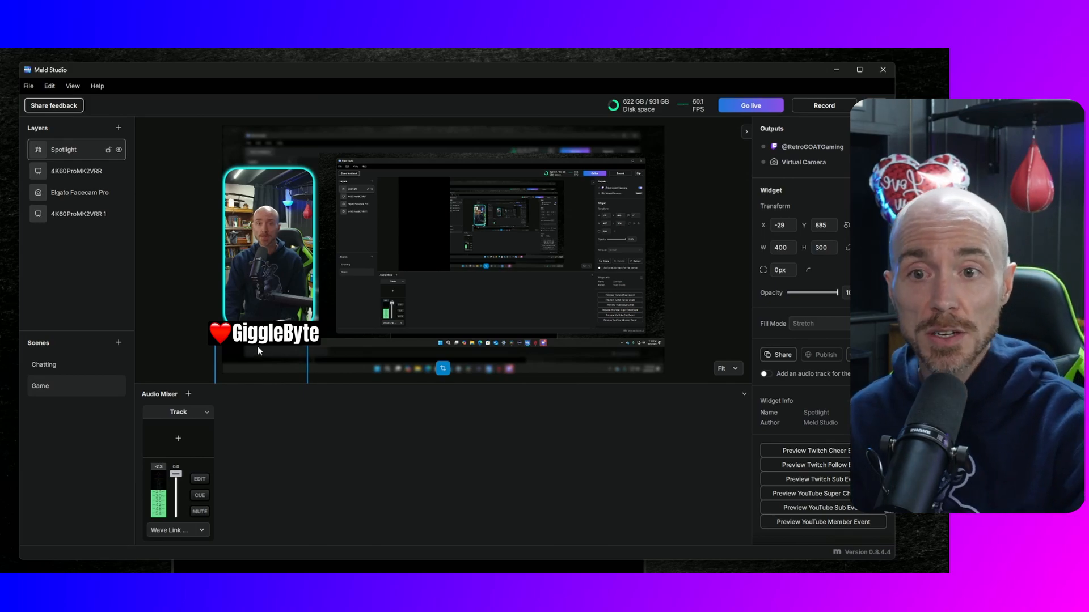
{"action": "left_click", "coordinate": [76, 172]}
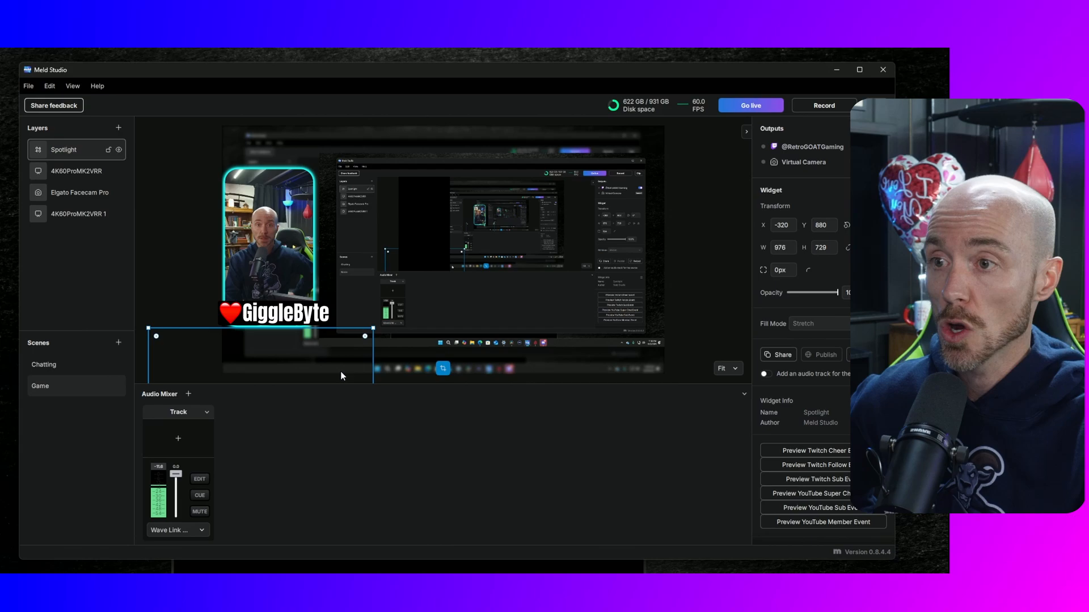
Move the Spotlight alert under the facecam and add a 25×400 Combo Widget strip beside it.
{"action": "left_click_drag", "start_coordinate": [274, 312], "coordinate": [266, 323]}
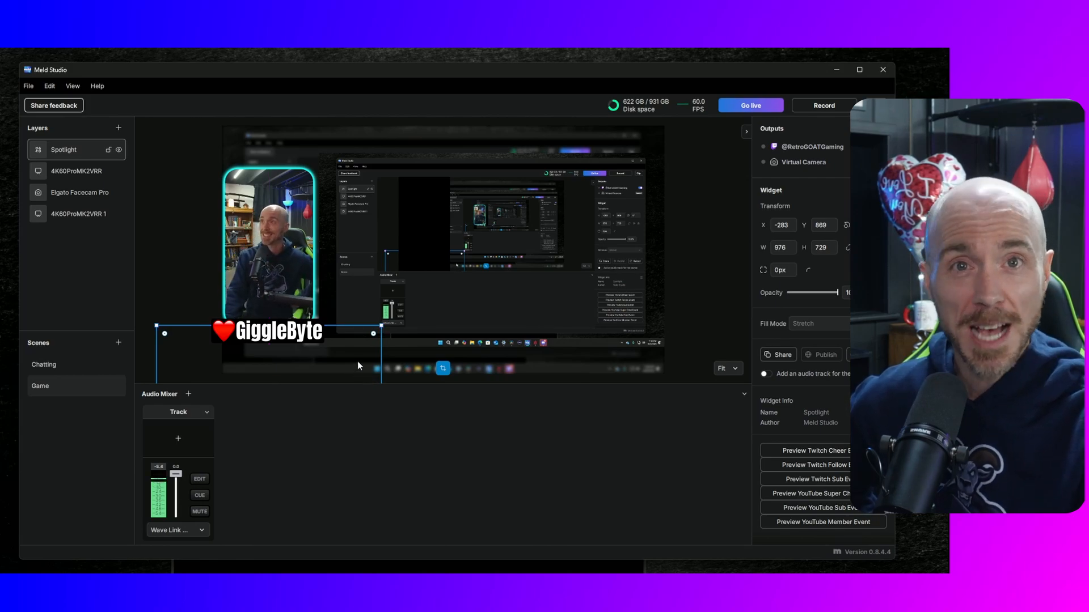
{"action": "mouse_move", "coordinate": [142, 121]}
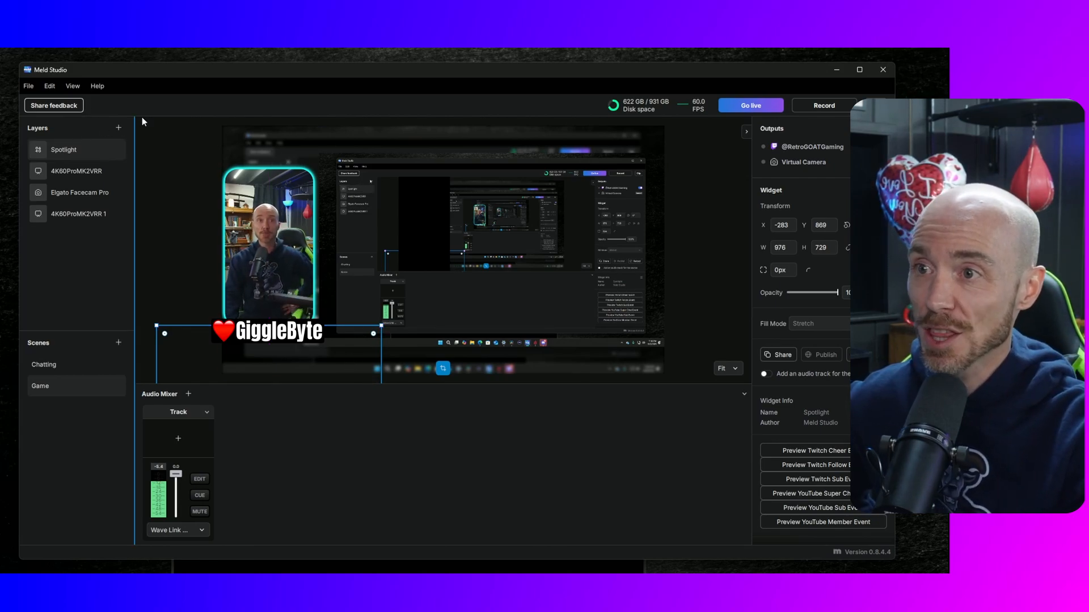
{"action": "left_click", "coordinate": [117, 128]}
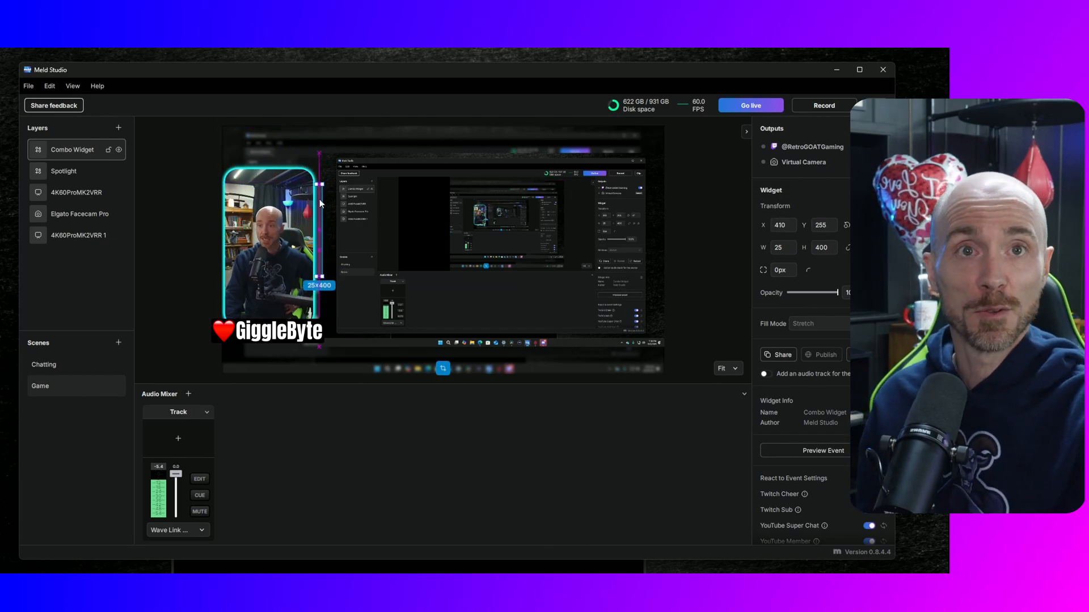
Resize the Combo Widget bar to 63×569 and move its layer below Elgato Facecam Pro.
{"action": "scroll", "scroll_direction": "down", "scroll_amount": 3}
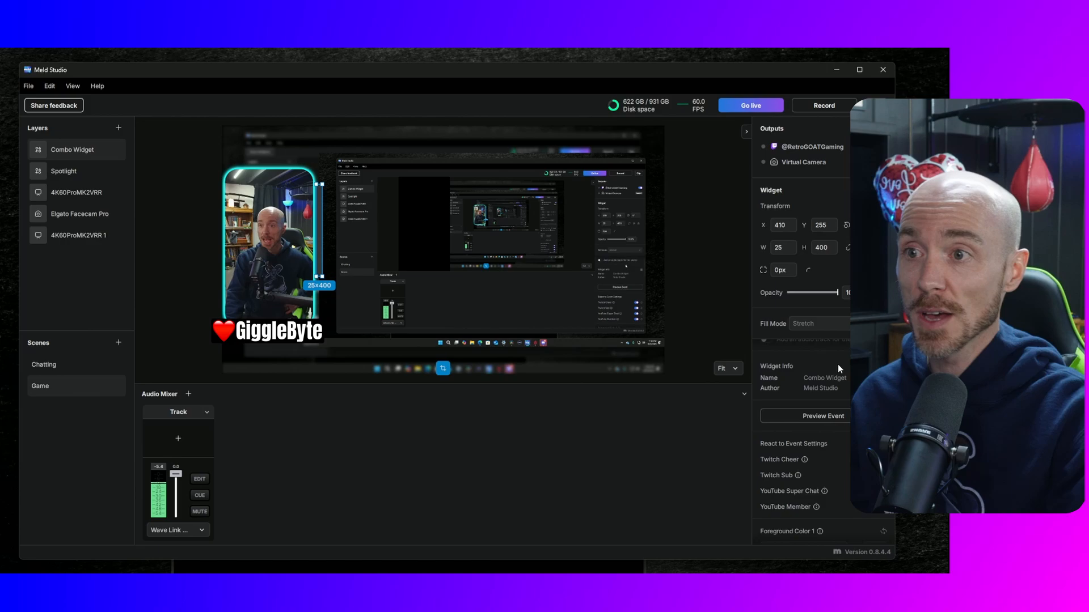
{"action": "scroll", "scroll_direction": "down", "scroll_amount": 3}
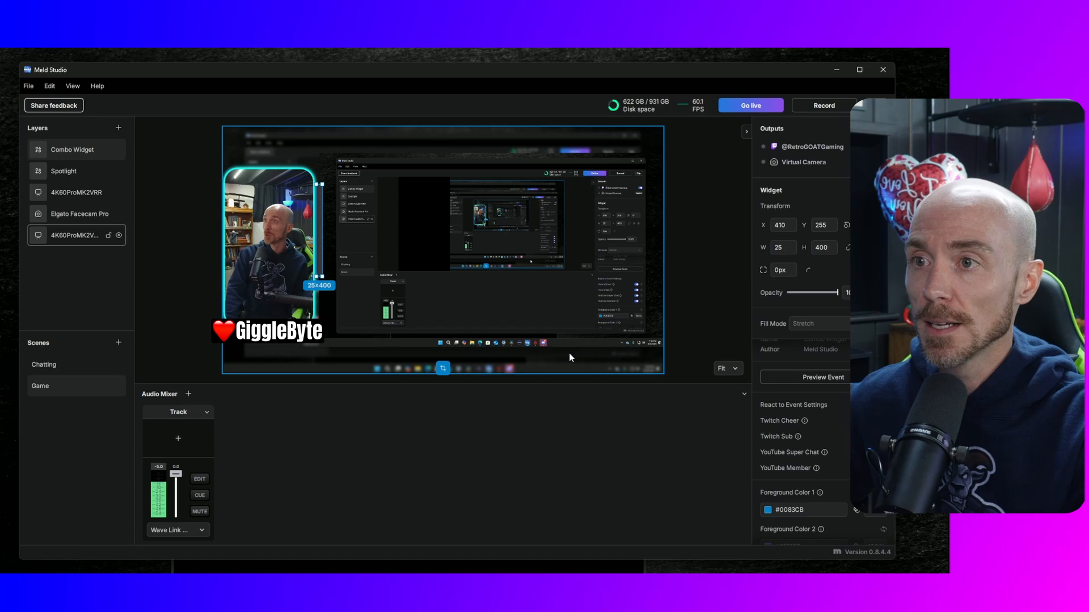
{"action": "mouse_move", "coordinate": [567, 378]}
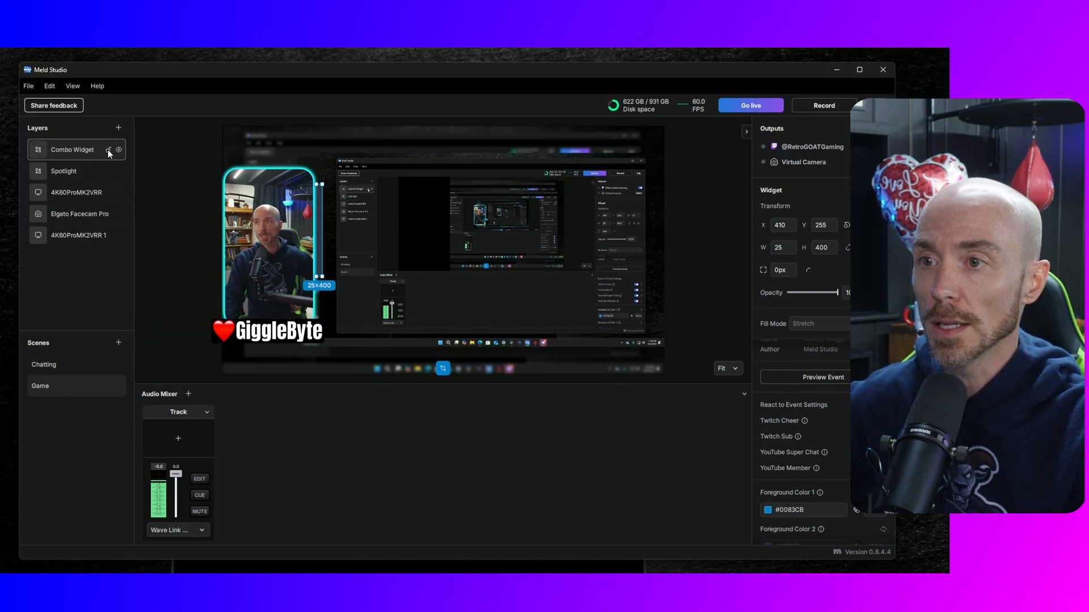
{"action": "left_click", "coordinate": [76, 193]}
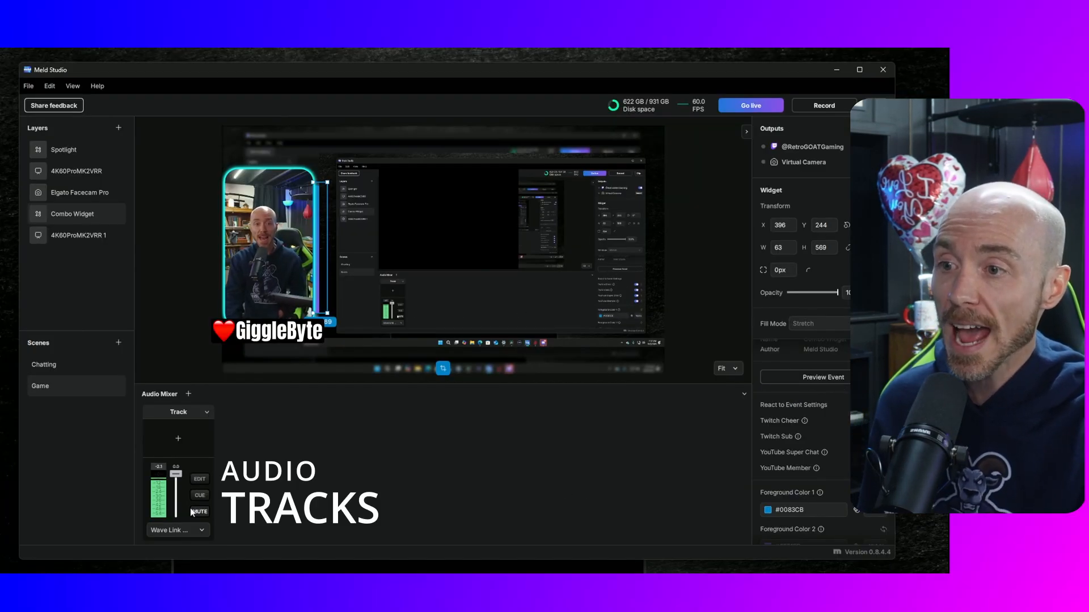
{"action": "mouse_move", "coordinate": [177, 530]}
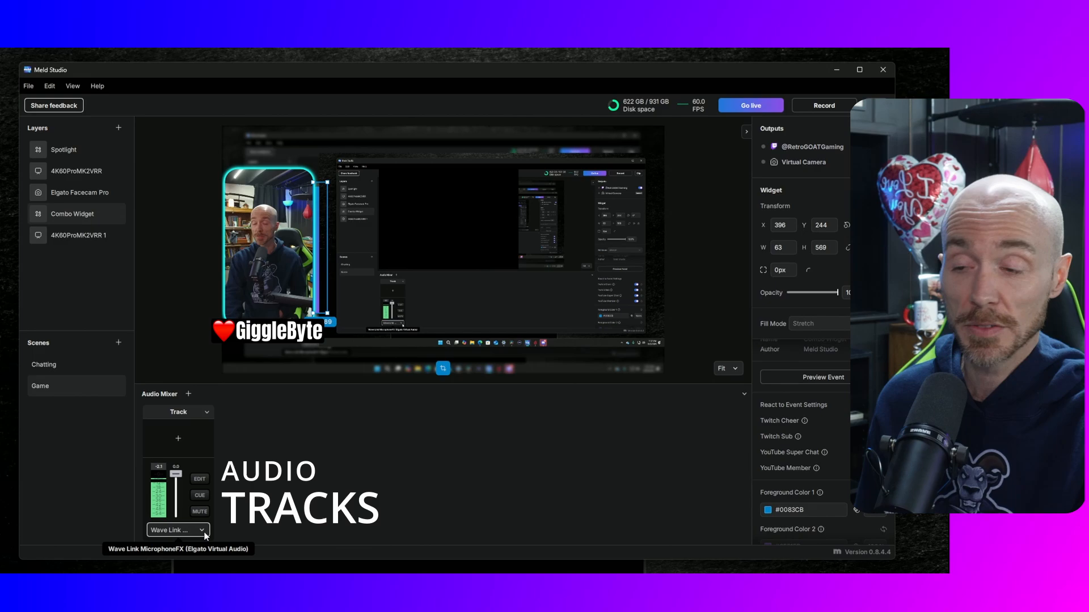
{"action": "left_click", "coordinate": [173, 529]}
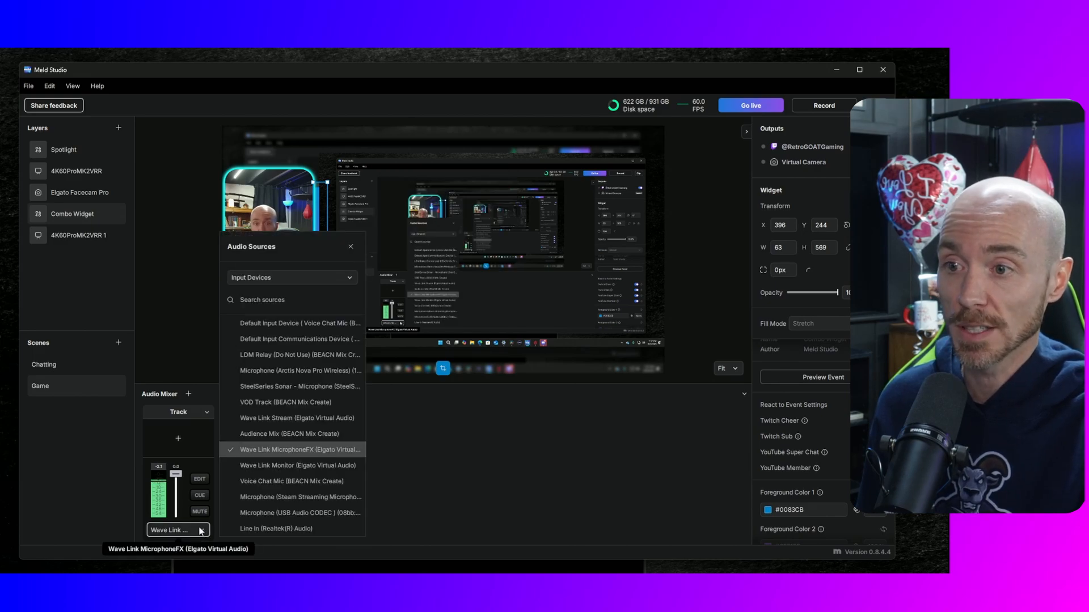
{"action": "mouse_move", "coordinate": [302, 465]}
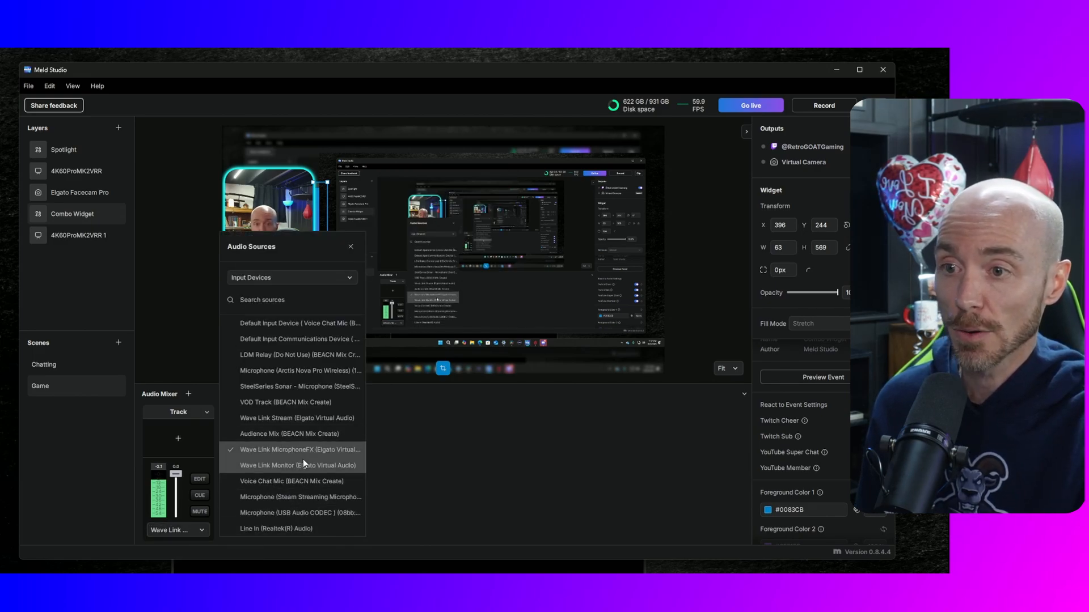
{"action": "mouse_move", "coordinate": [417, 441]}
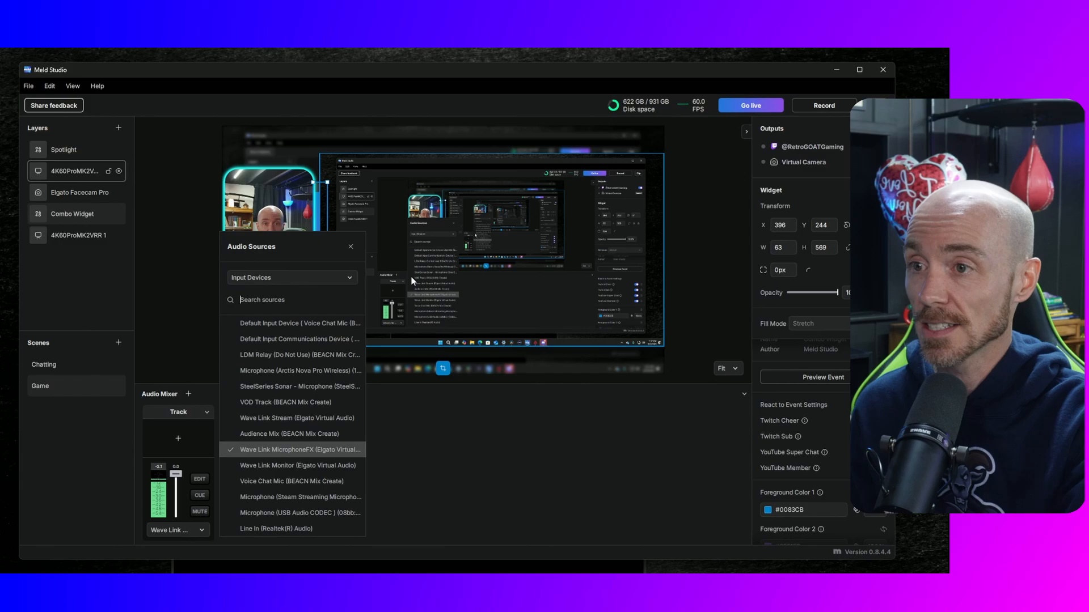
{"action": "left_click", "coordinate": [351, 246]}
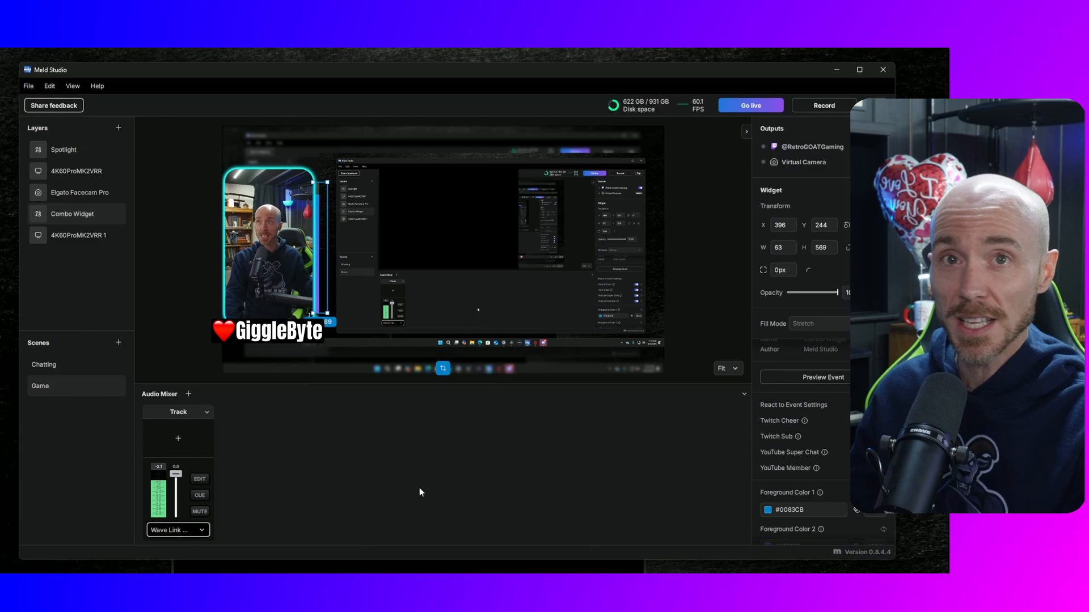
{"action": "mouse_move", "coordinate": [415, 491]}
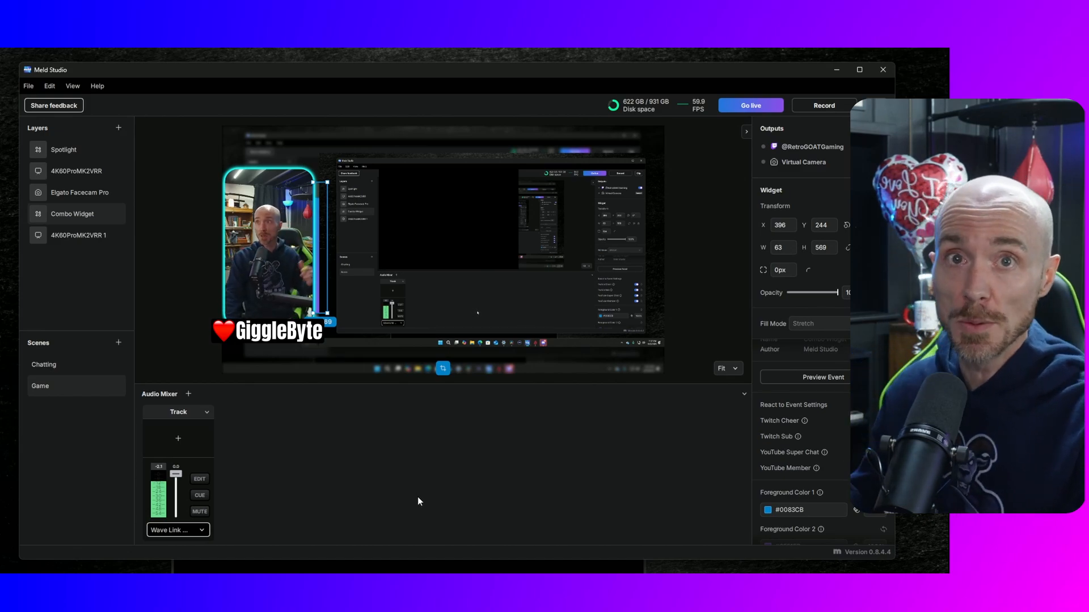
{"action": "left_click", "coordinate": [78, 214]}
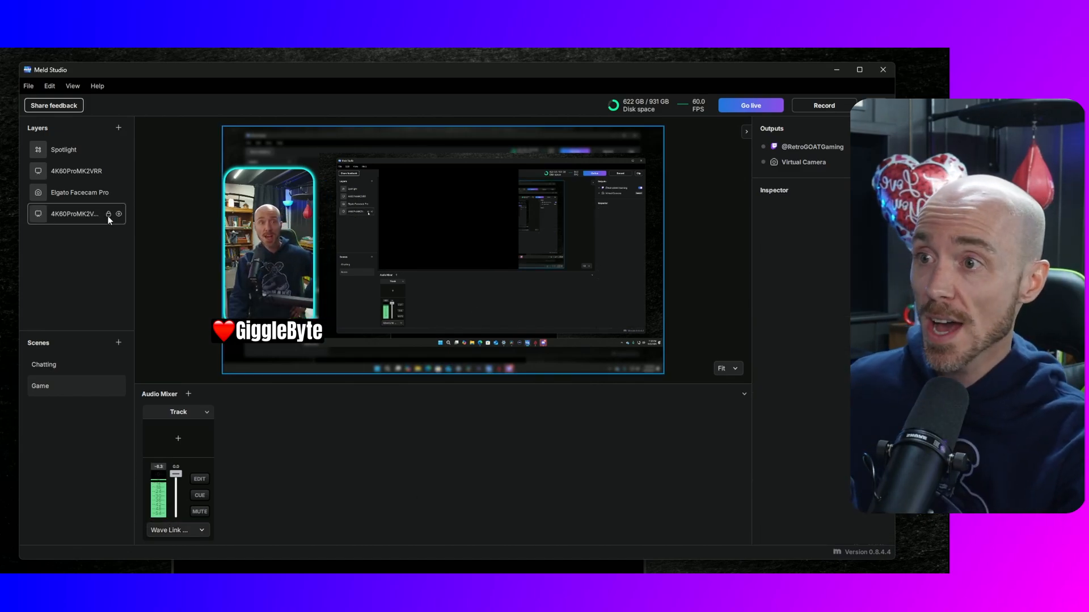